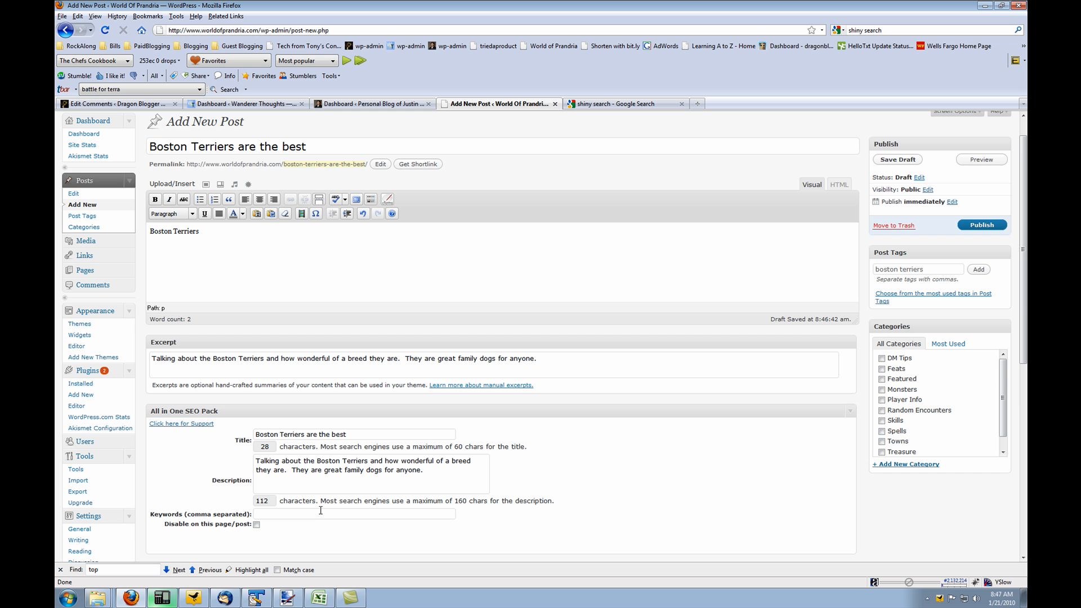
Open the Blogging bookmarks while staying on the 'Boston Terriers are the best' draft.
left_click(196, 47)
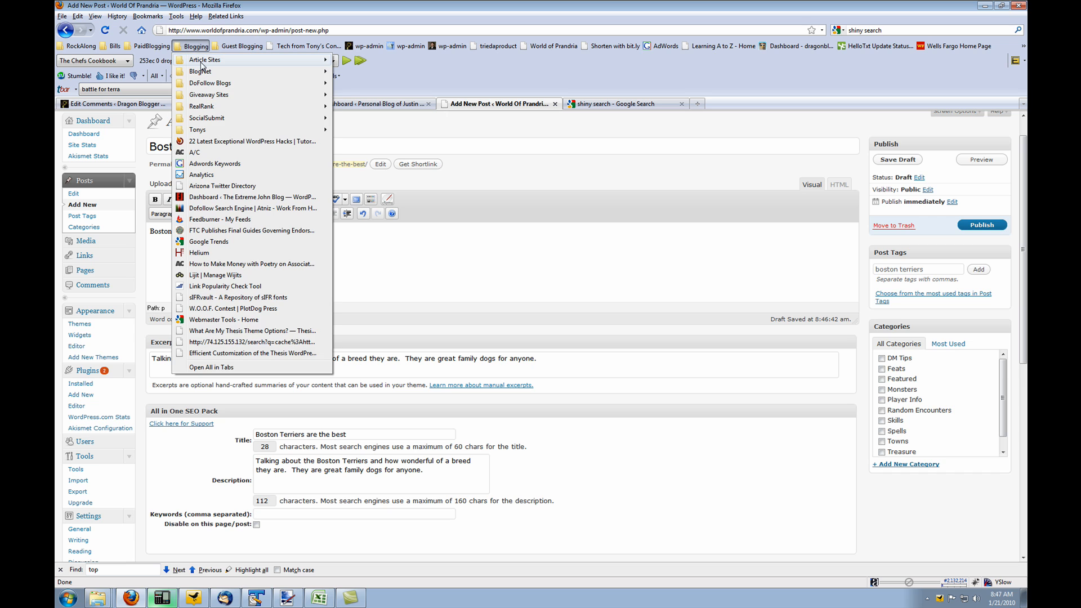
mouse_move(215, 163)
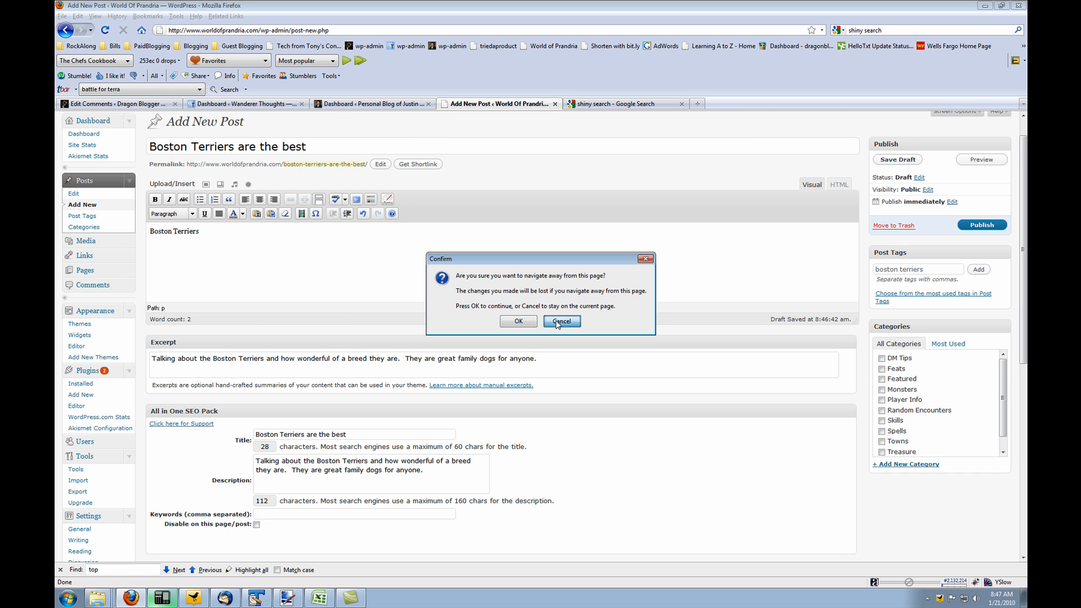
left_click(196, 46)
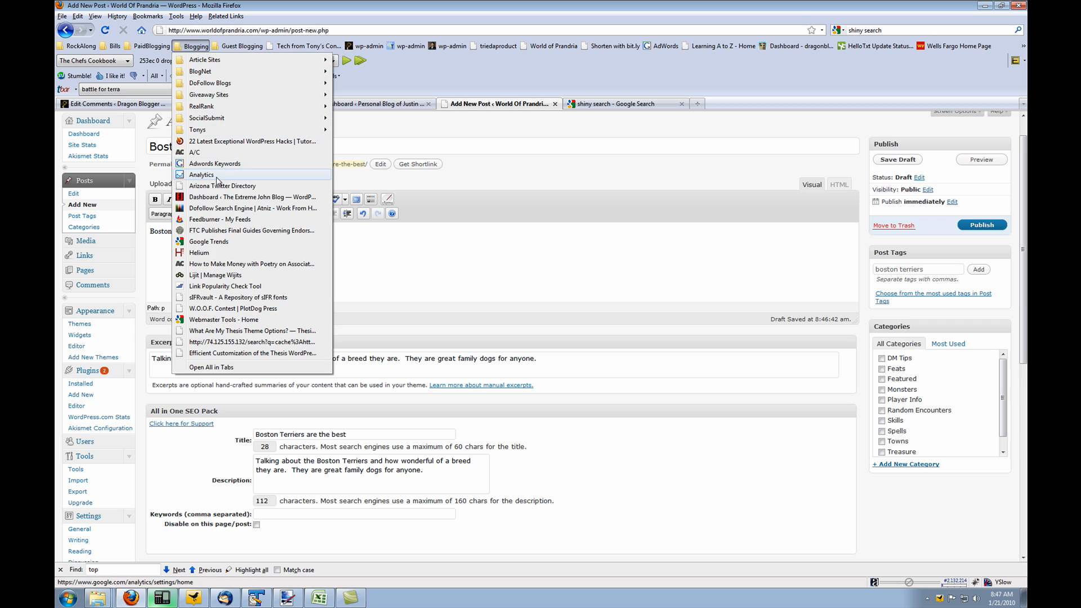
Request keyword ideas for 'boston terriers', entering CAPTCHA 'qdwigg', then retyping 'iqgtn' and resubmitting.
left_click(215, 163)
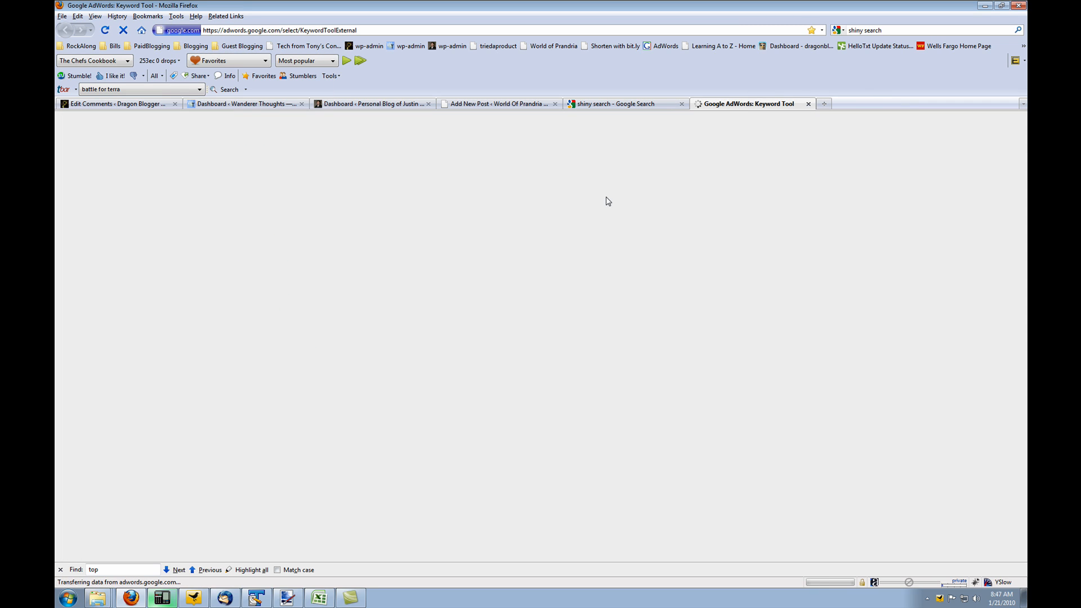
mouse_move(532, 246)
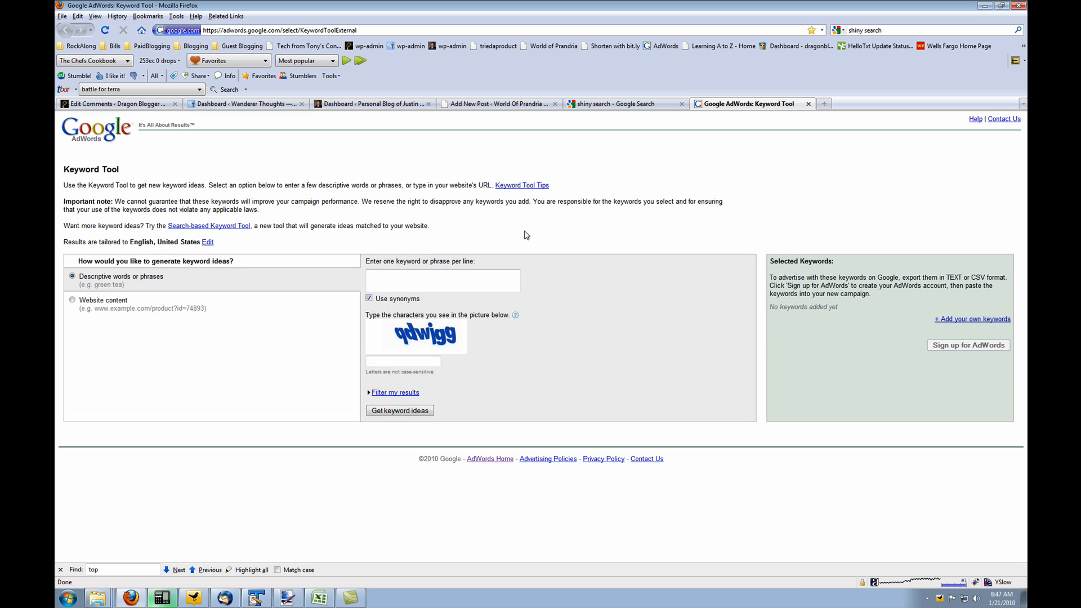
left_click(443, 279)
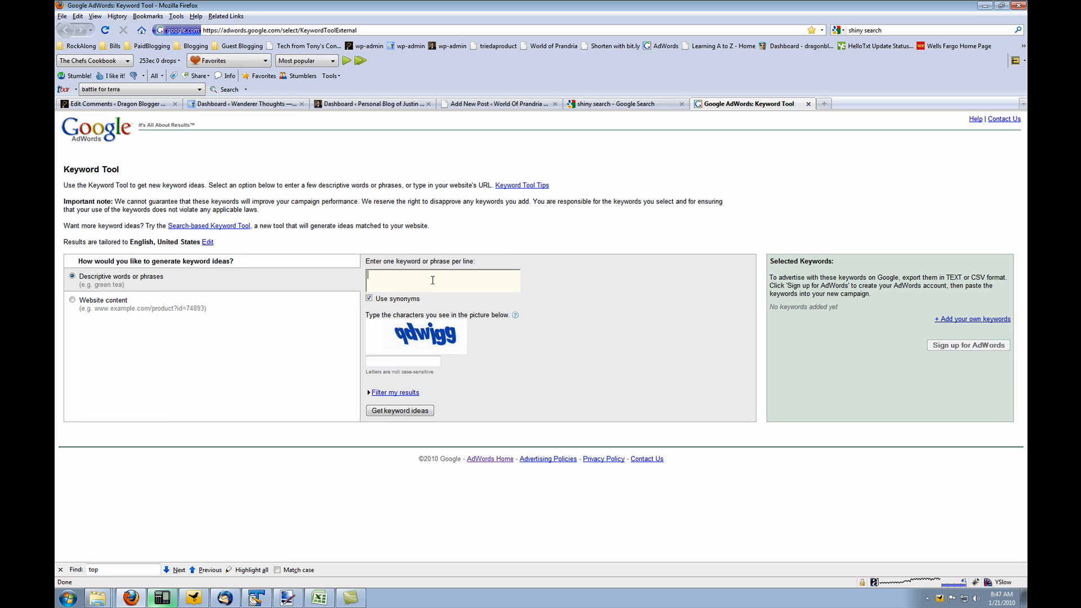
type("boston")
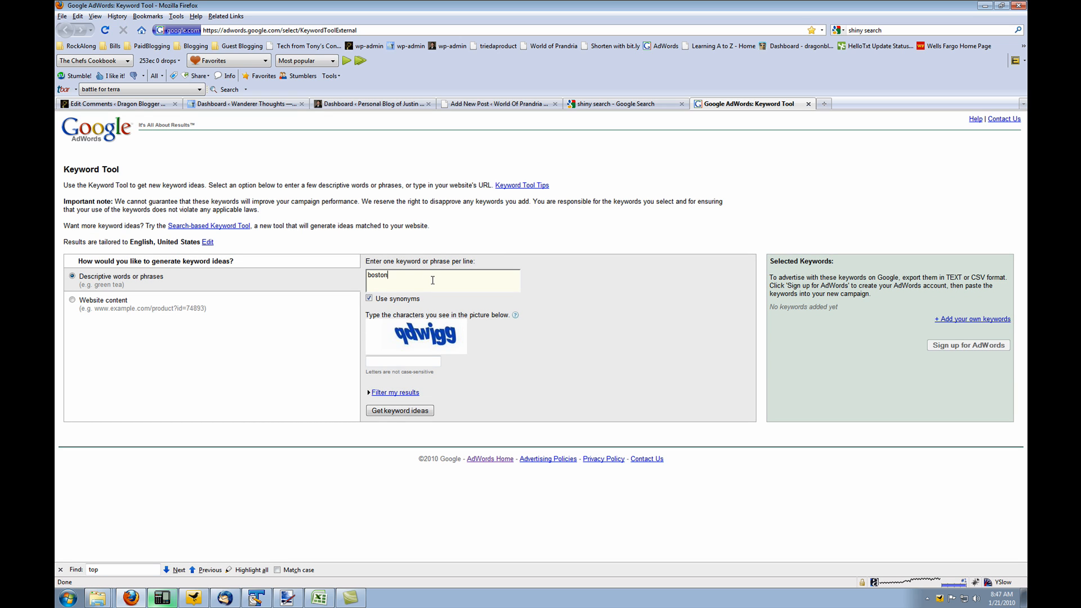
type("terrie")
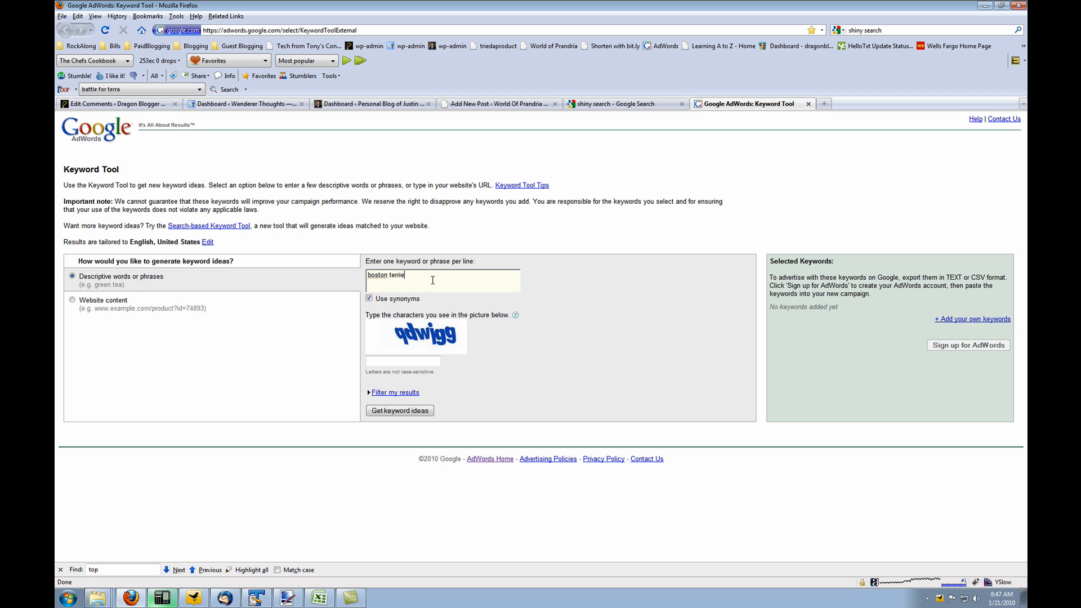
left_click(402, 360)
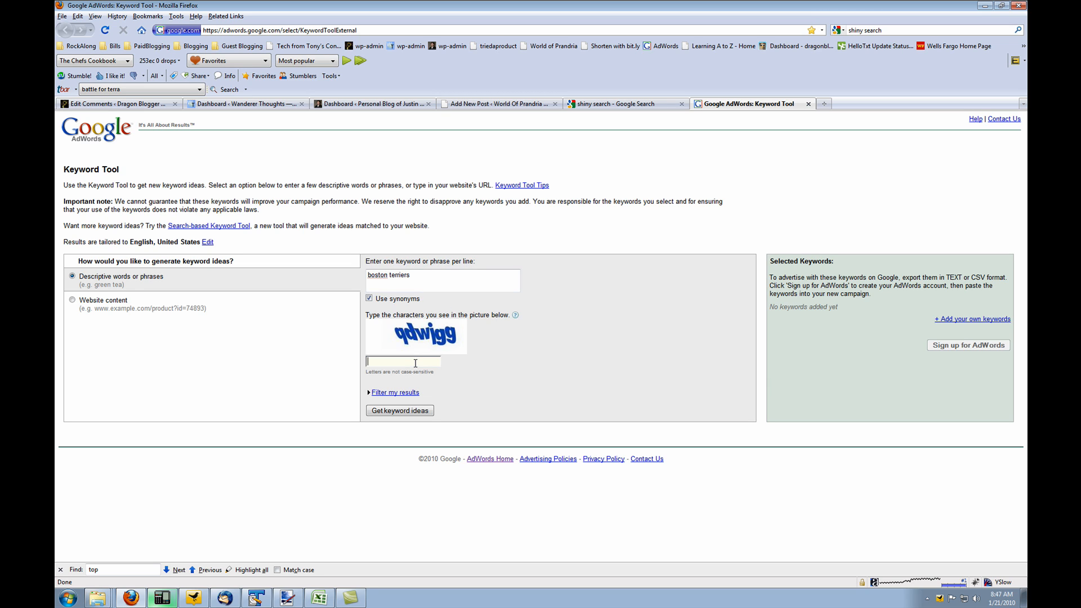
type("qdwigg")
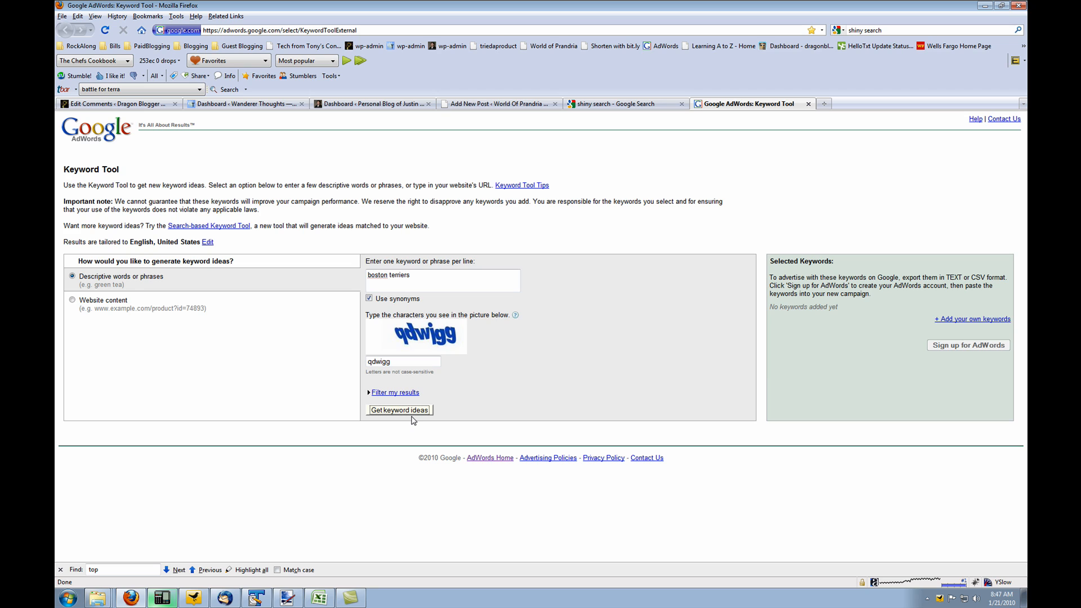
mouse_move(369, 349)
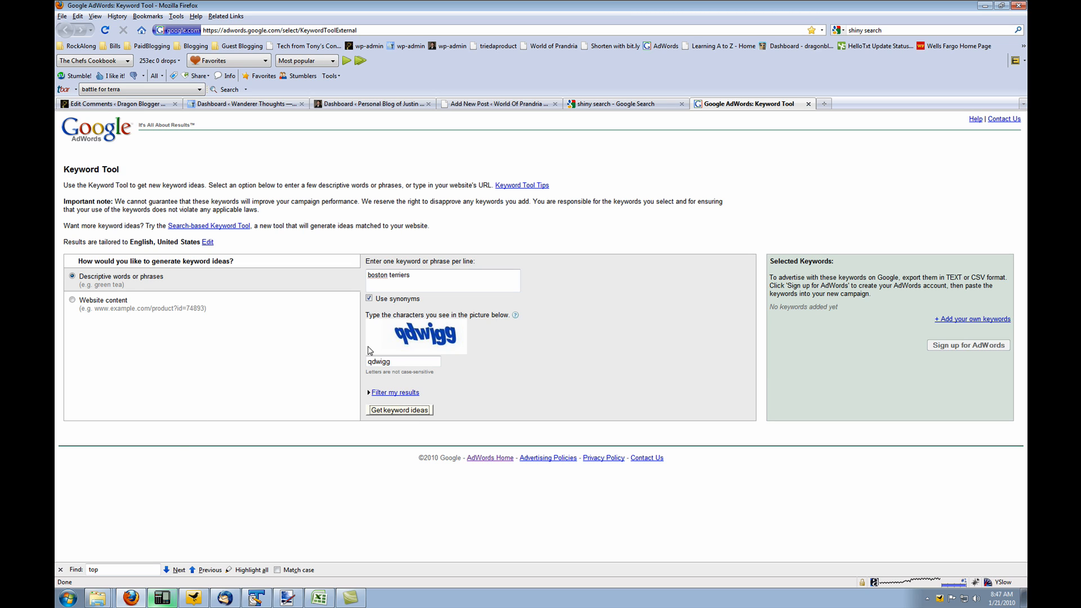
left_click(400, 409)
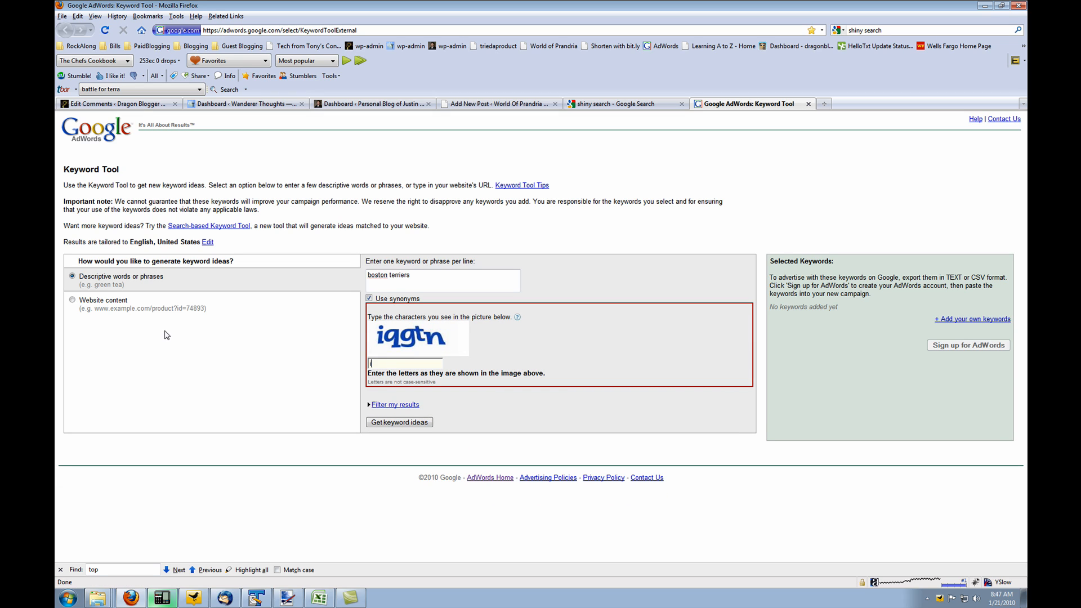
type("iqgtn")
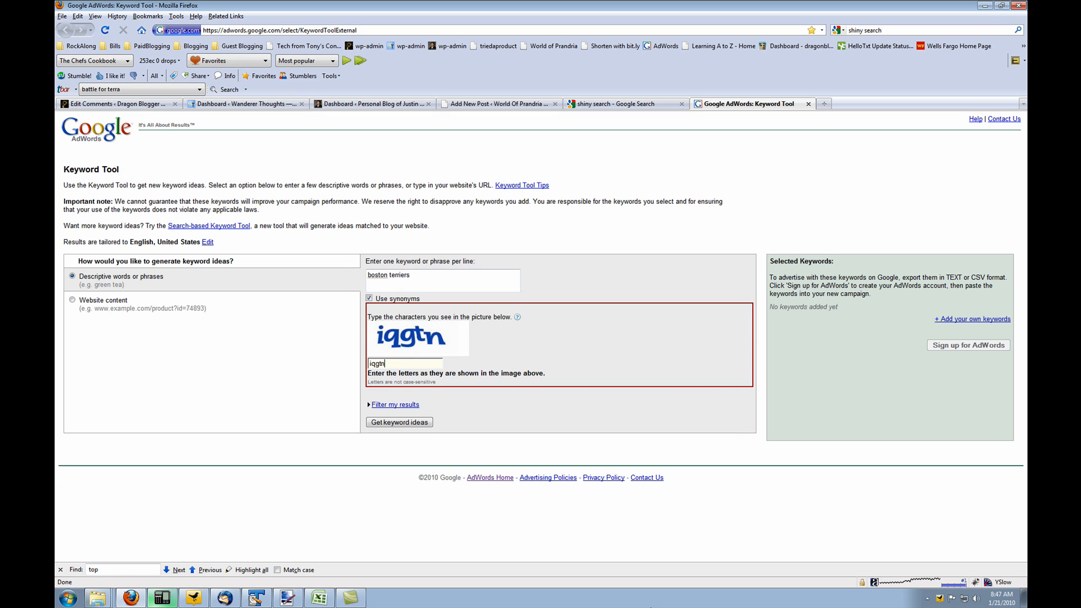
left_click(399, 421)
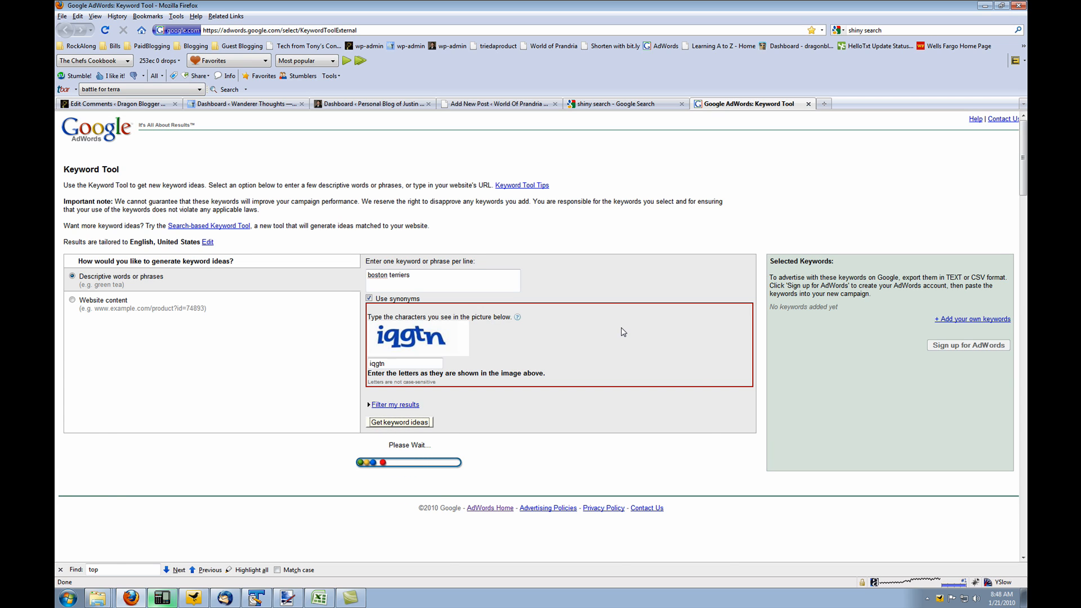
Review the keyword results and highlight the phrase 'boston terrier'.
left_click(400, 421)
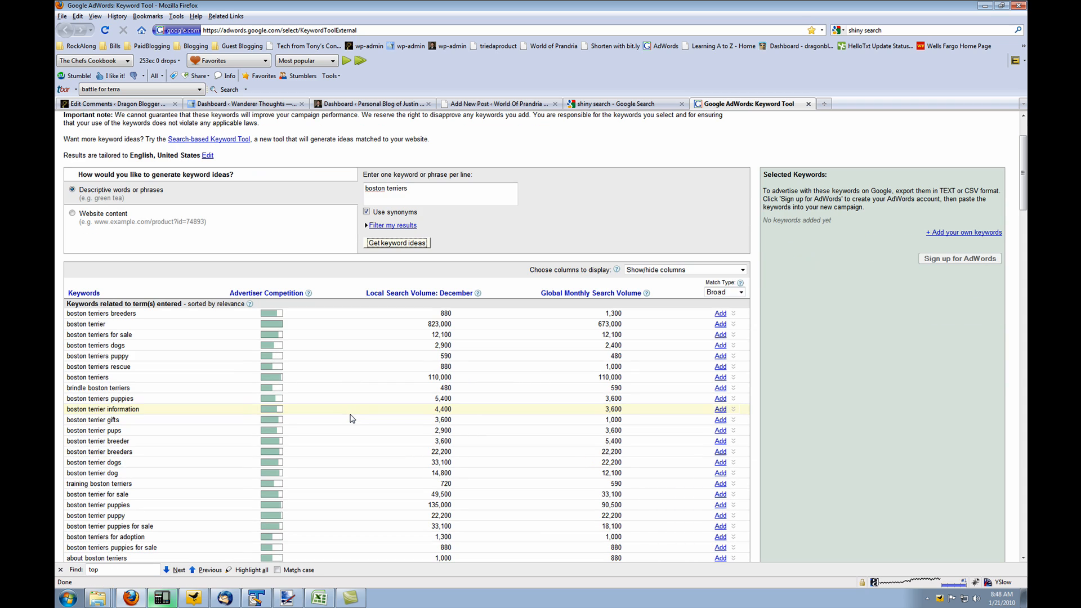
mouse_move(189, 416)
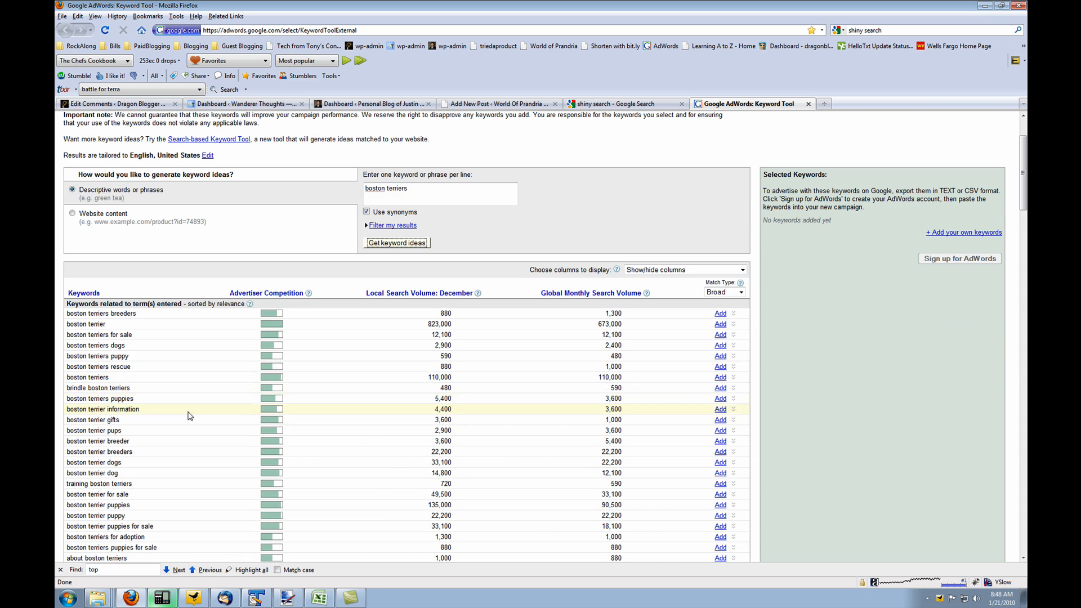
mouse_move(381, 324)
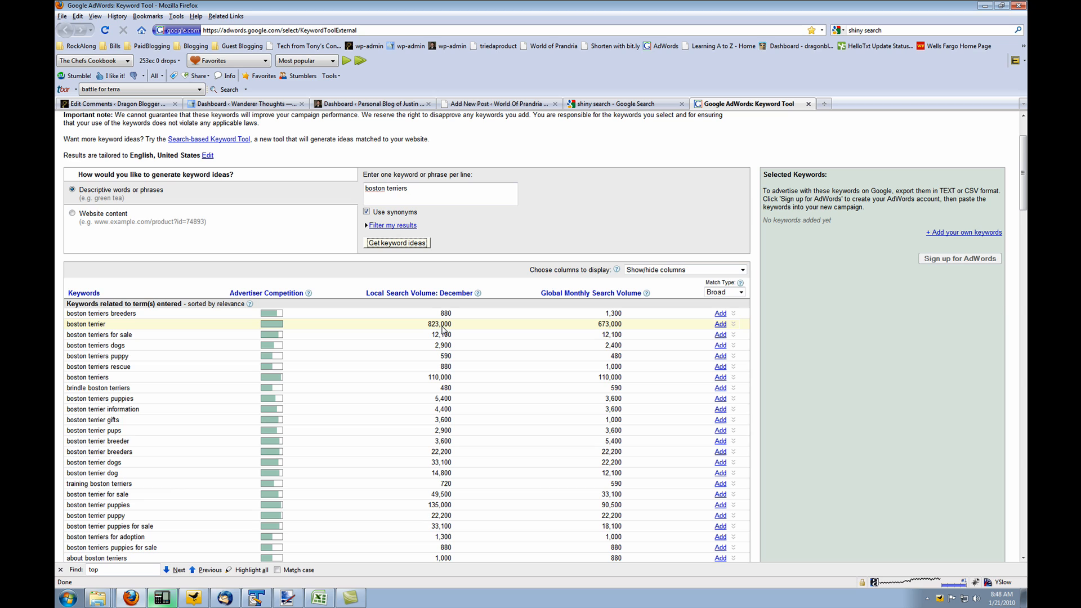
mouse_move(491, 332)
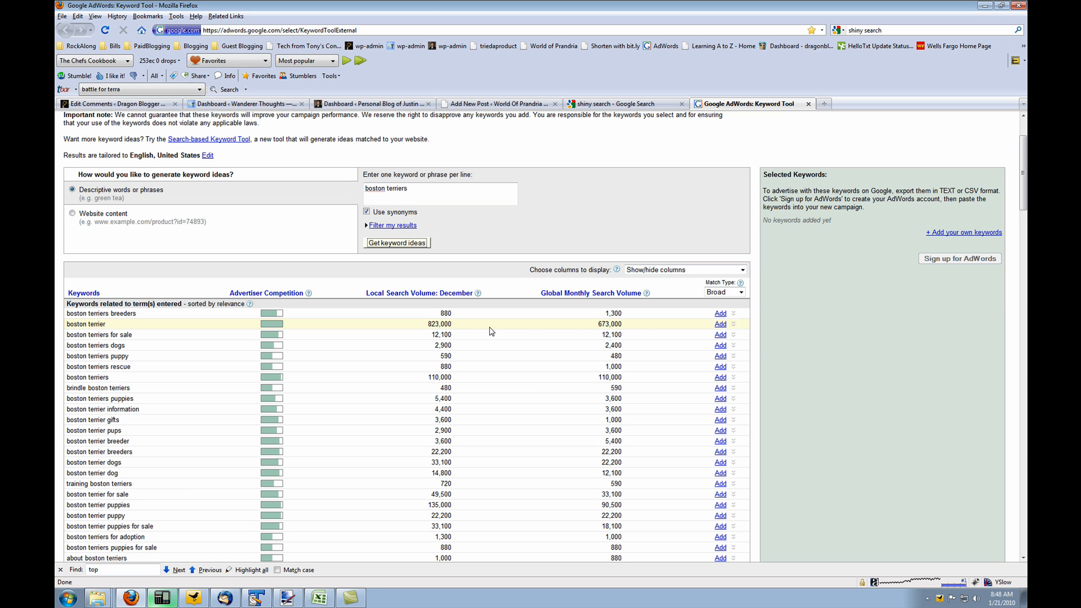
mouse_move(624, 325)
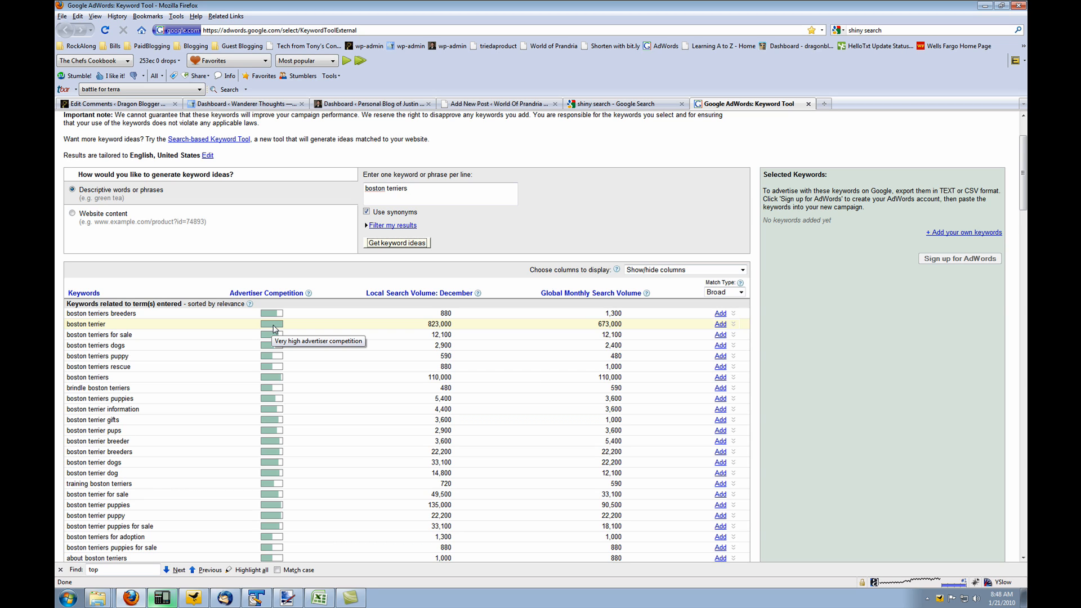
mouse_move(273, 328)
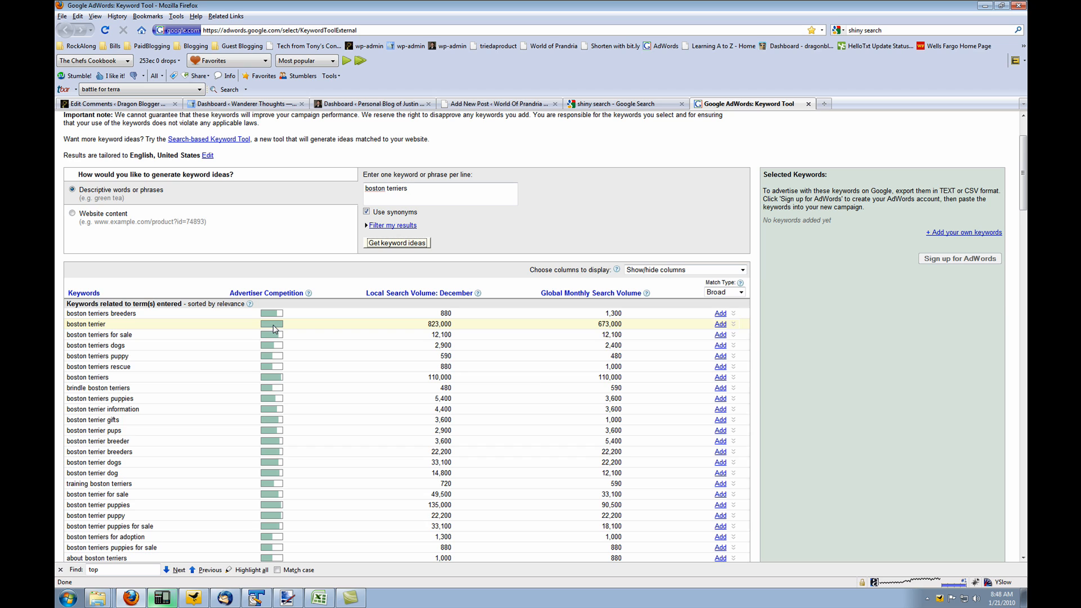
mouse_move(165, 325)
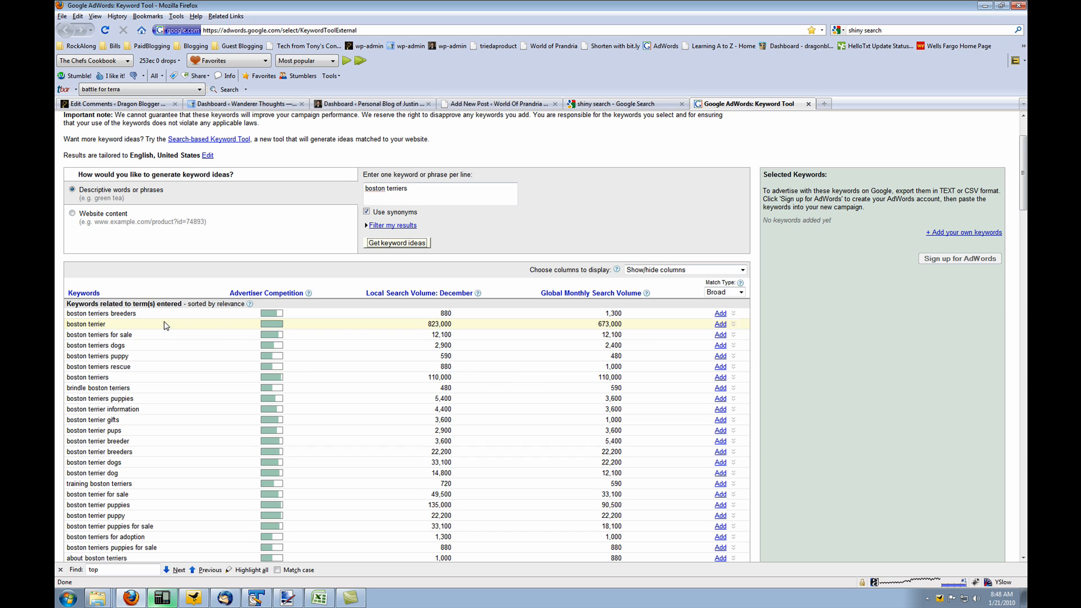
double_click(88, 324)
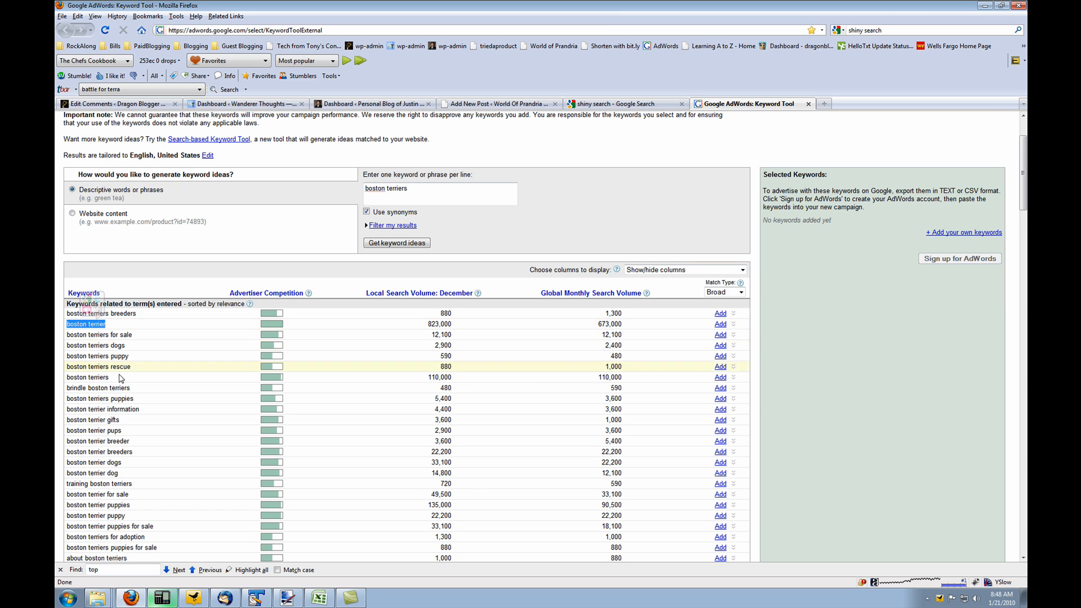
Sort ideas by advertiser competition, scroll down, and highlight 'boston terriers adoption'.
left_click(267, 292)
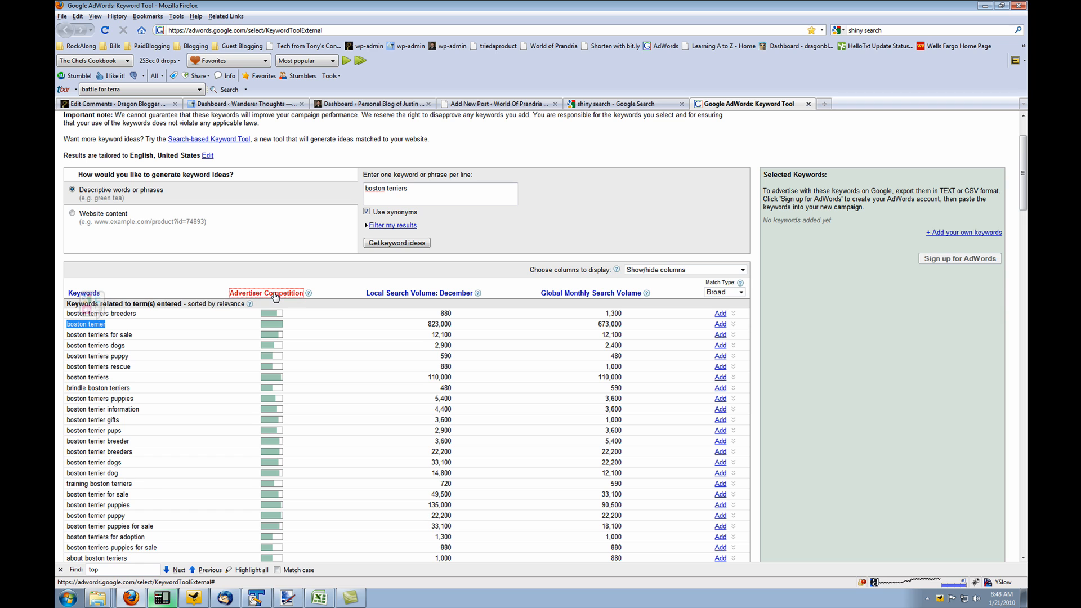
left_click(266, 292)
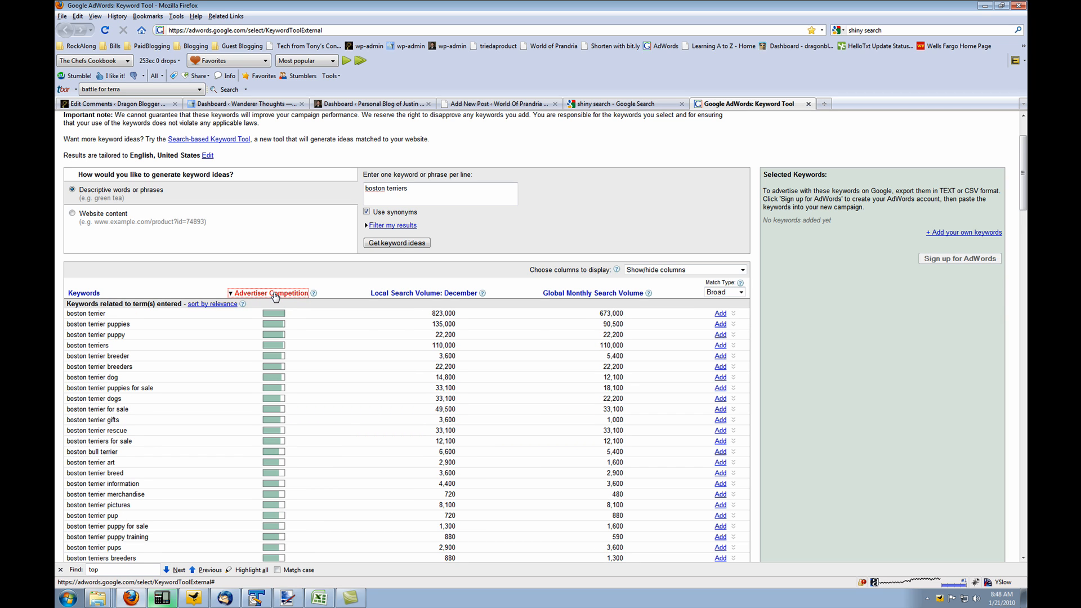
scroll("down", 3)
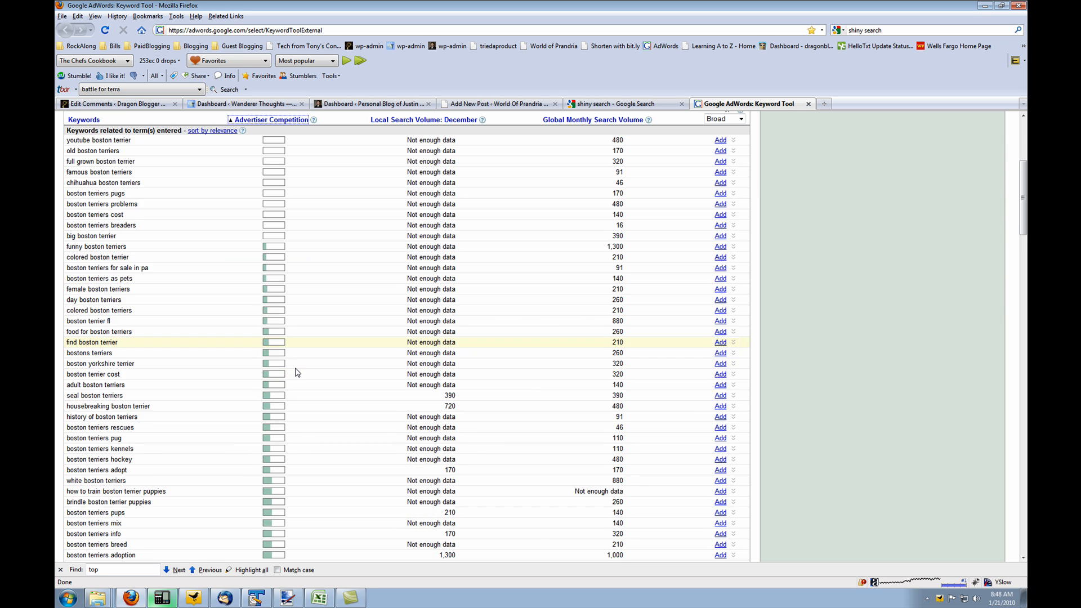
scroll("down", 3)
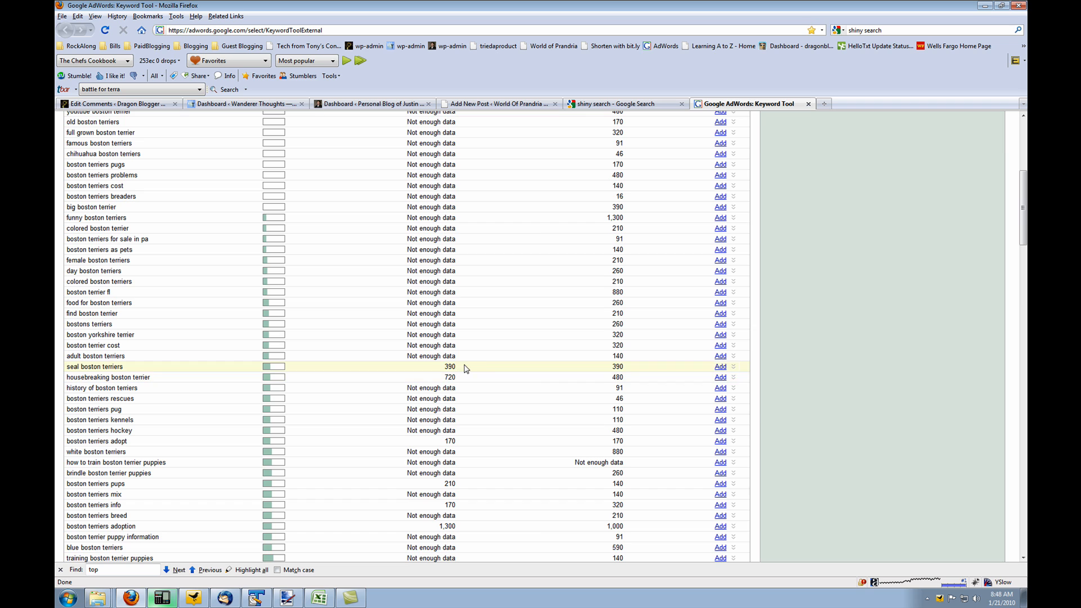
scroll("down", 3)
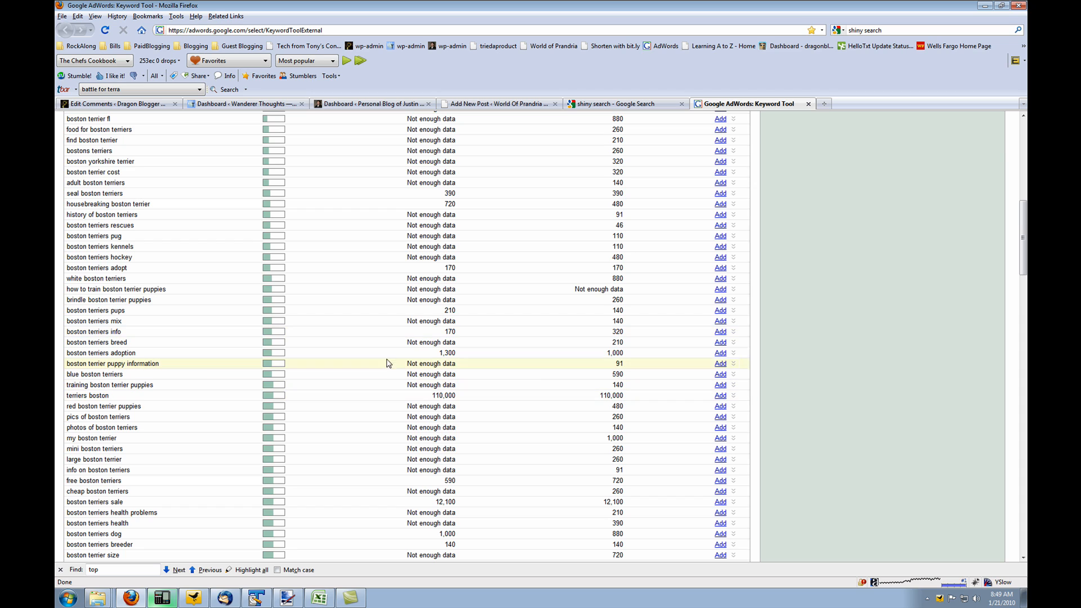
mouse_move(235, 341)
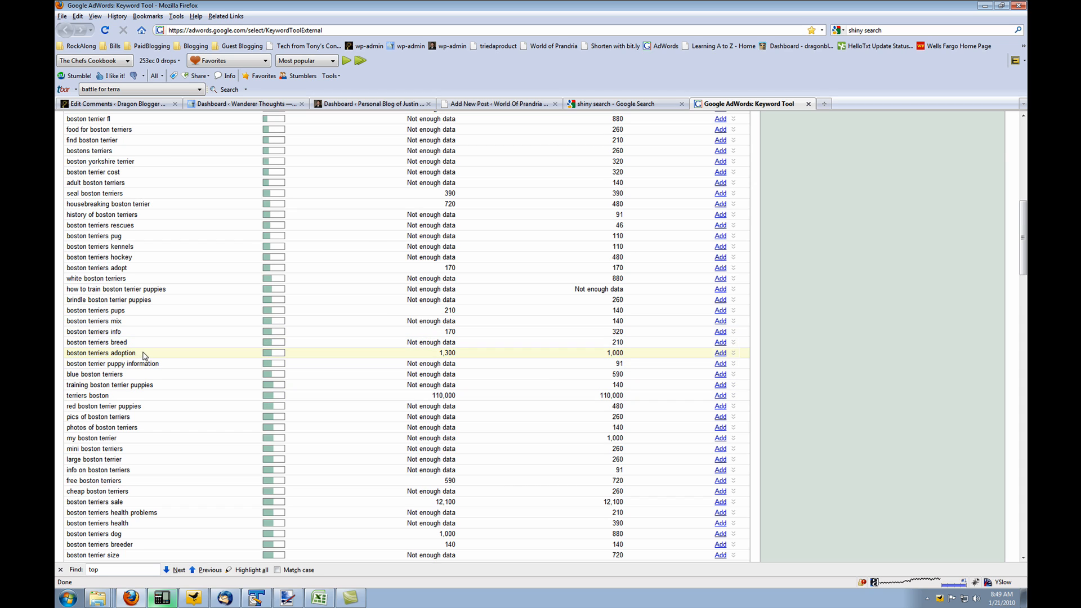
double_click(100, 353)
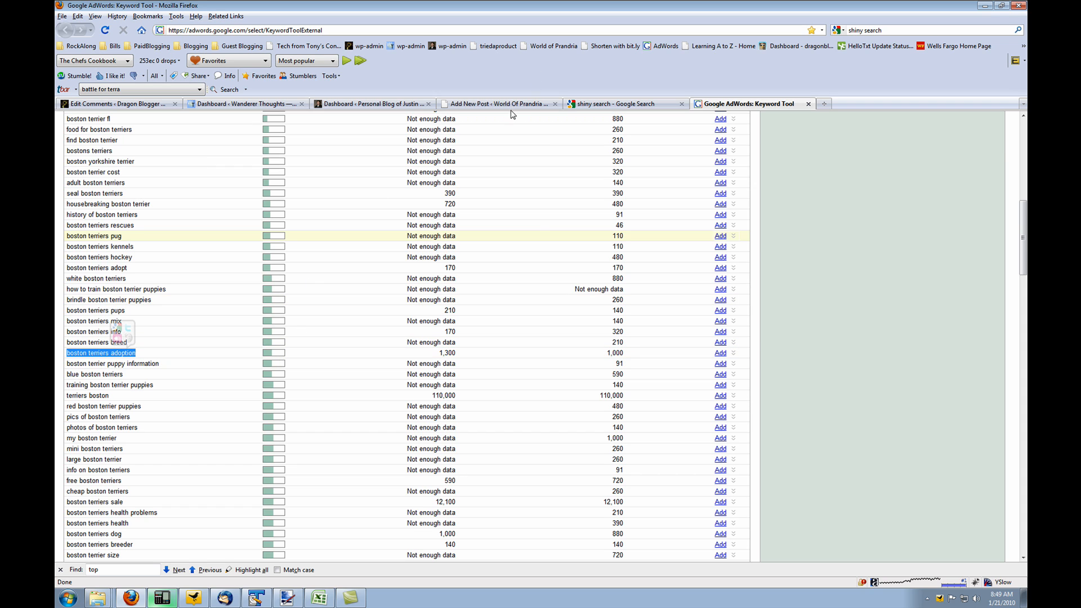
Enter 'boston terriers adoption,' in the post's SEO Keywords field.
left_click(500, 104)
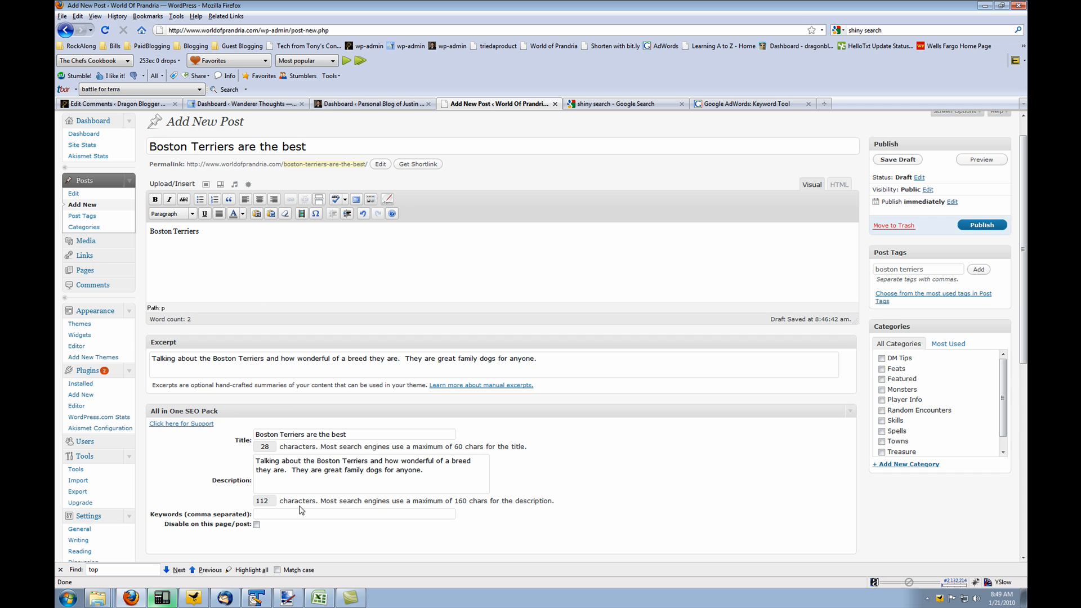
type("boston terriers adoption,")
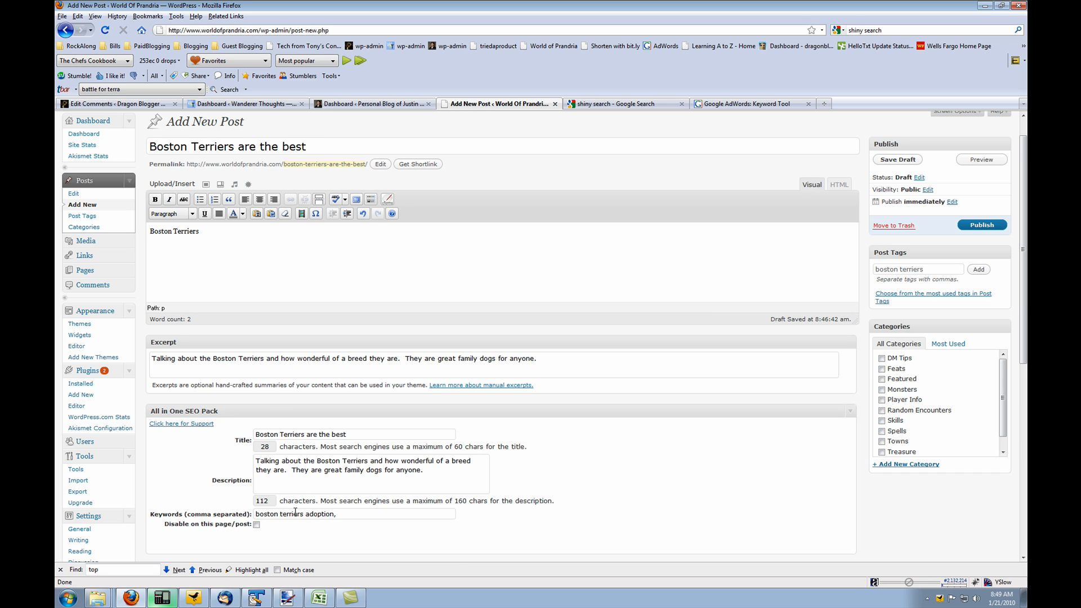
left_click(750, 103)
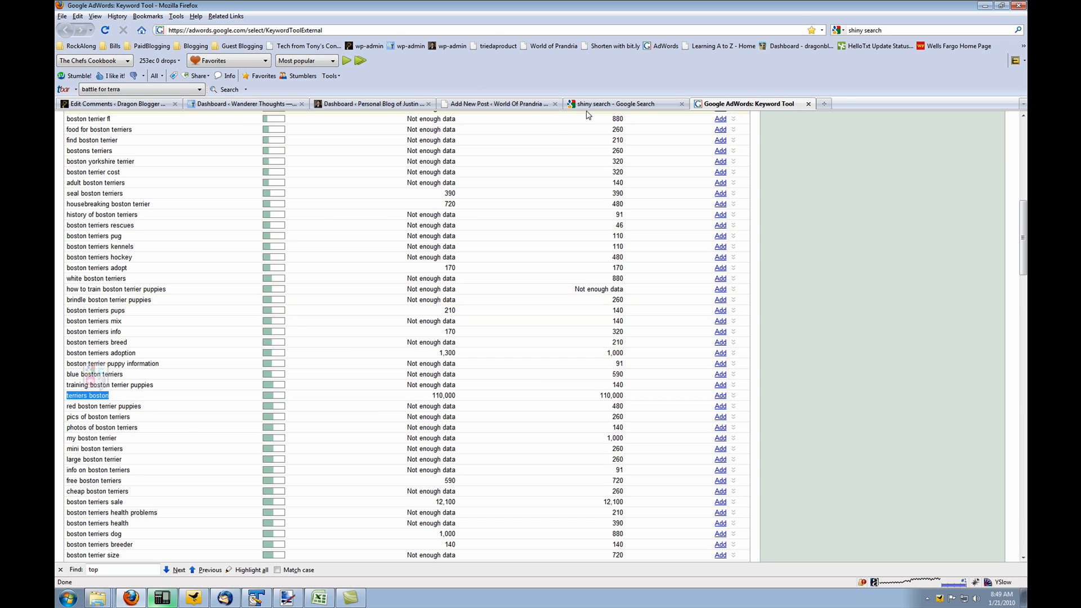
left_click(500, 103)
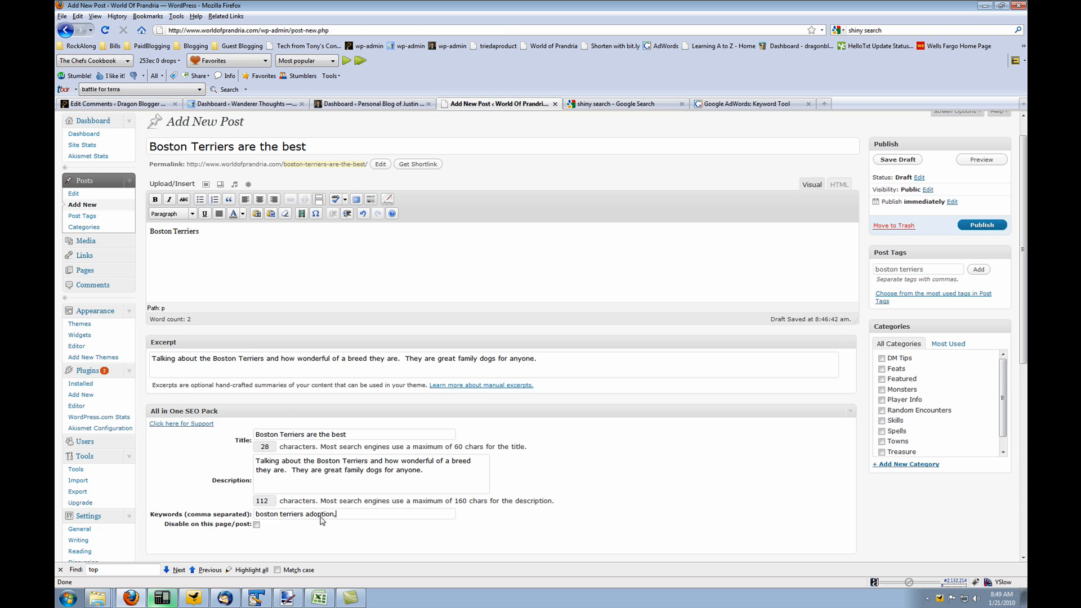
left_click(751, 104)
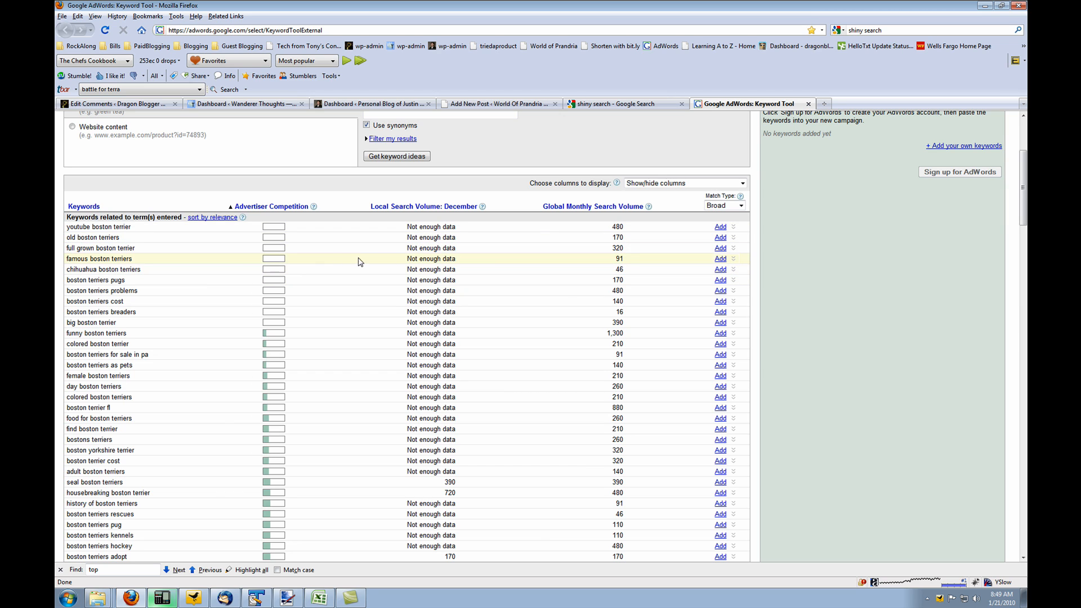
mouse_move(609, 264)
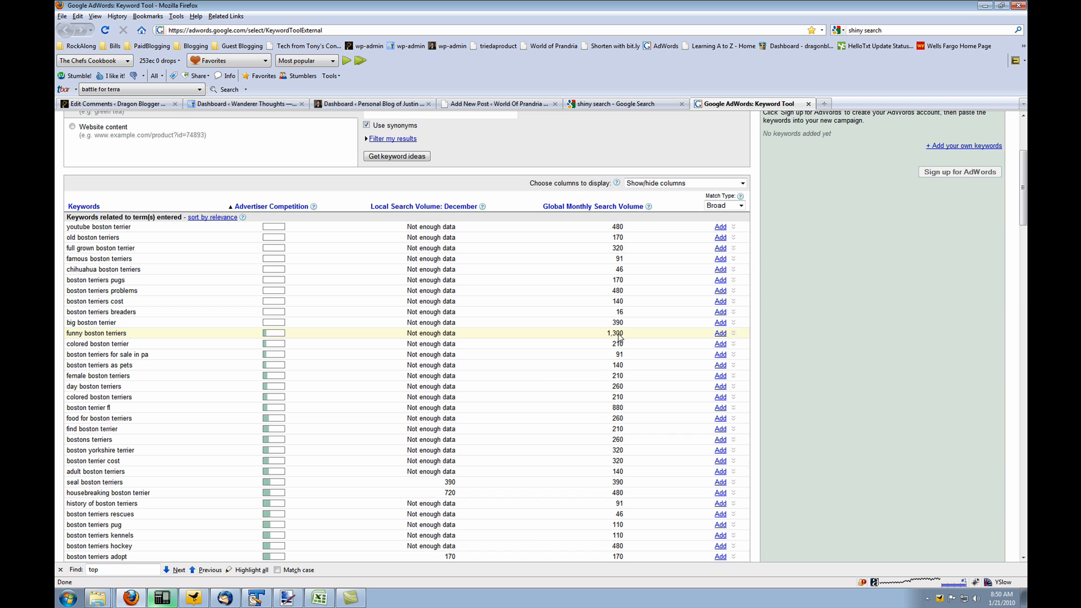
mouse_move(591, 369)
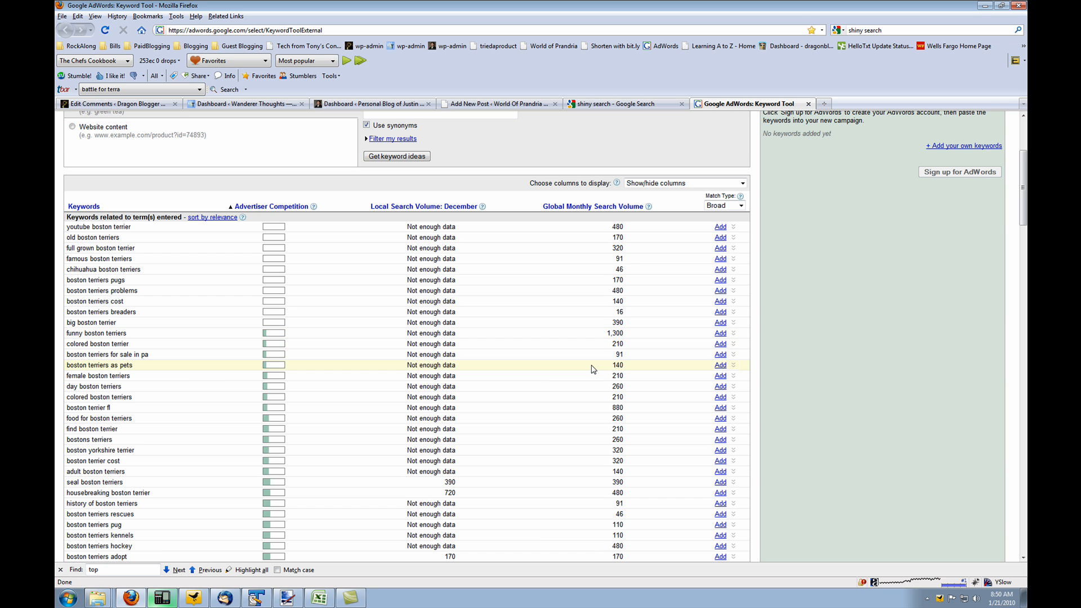
scroll("down", 3)
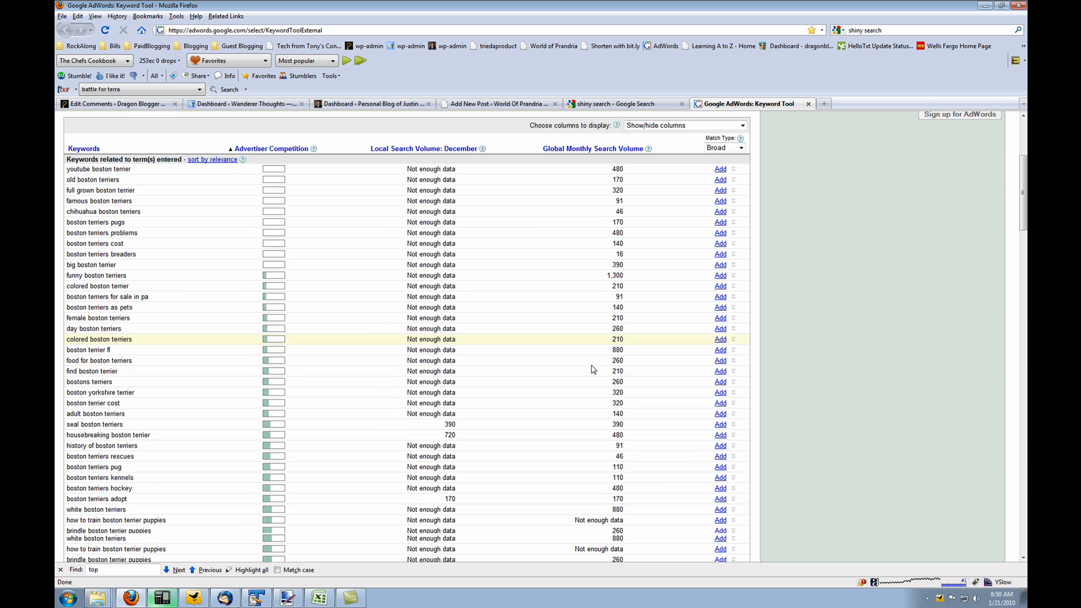
scroll("down", 3)
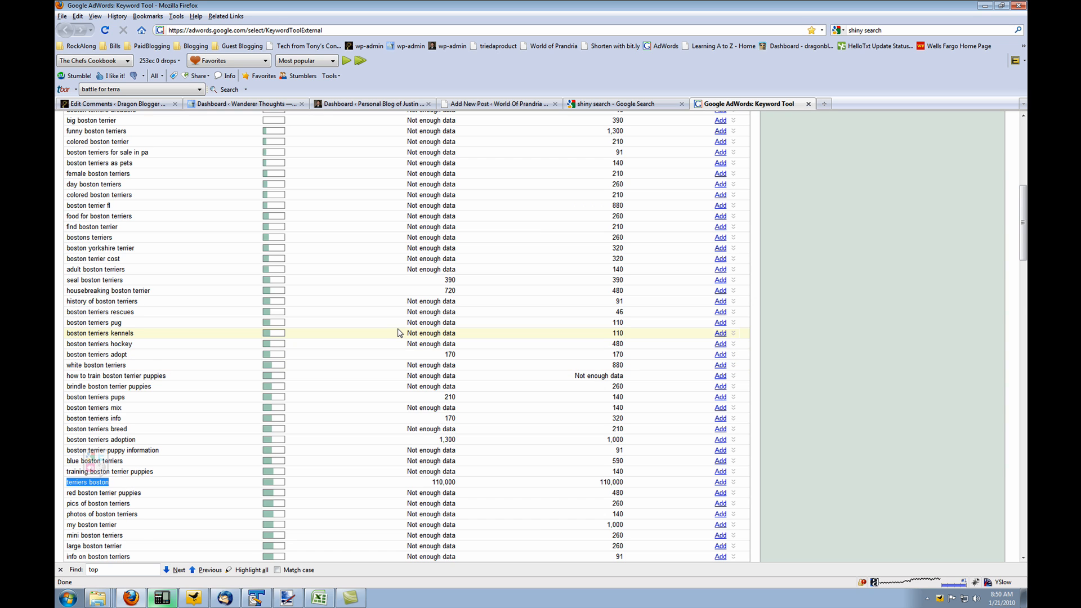
scroll("down", 3)
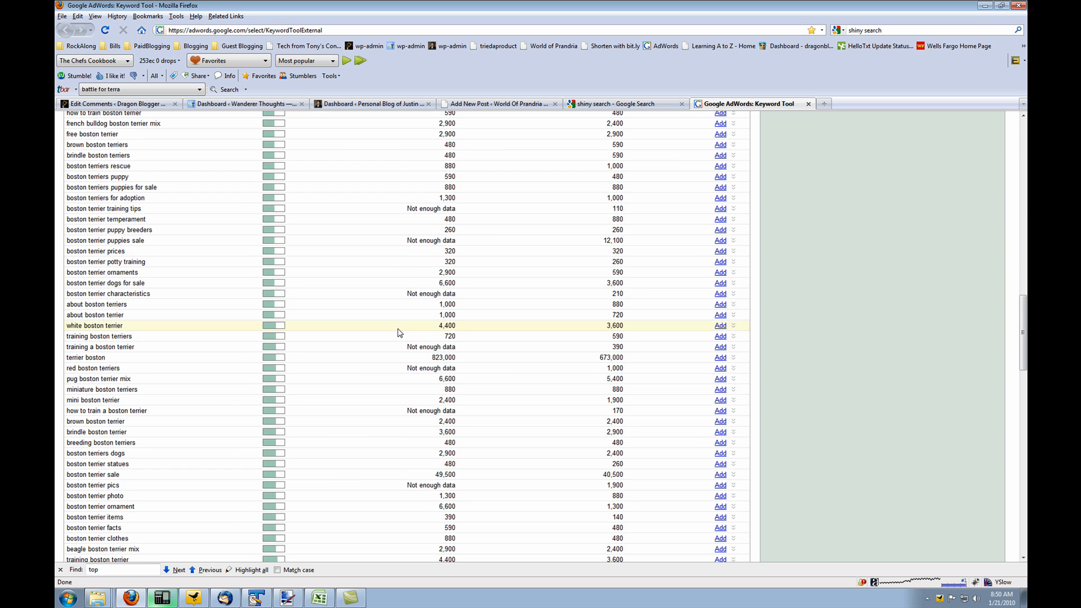
scroll("down", 3)
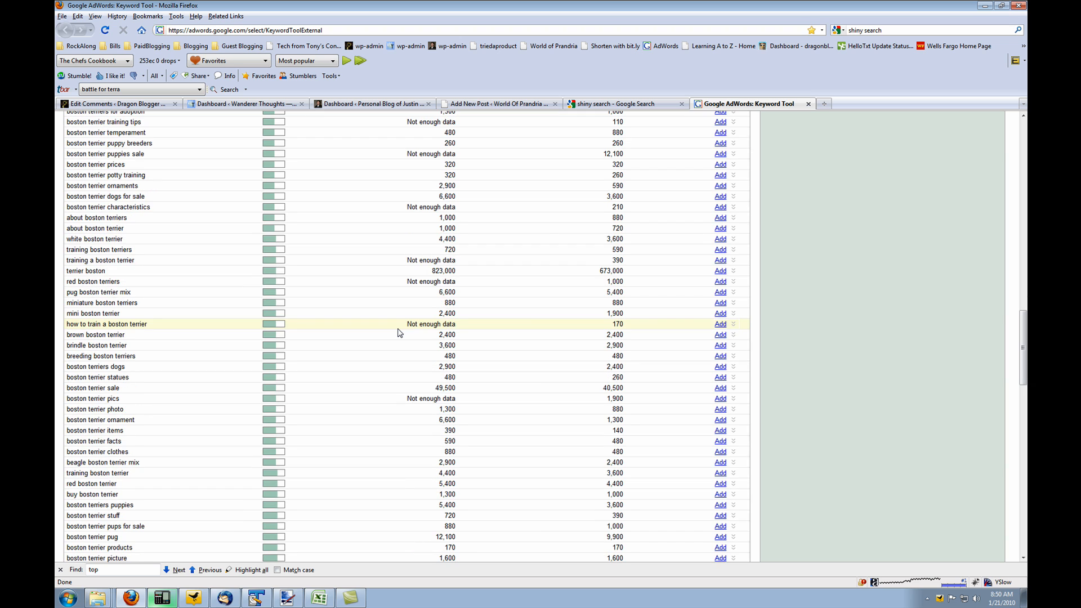
scroll("down", 3)
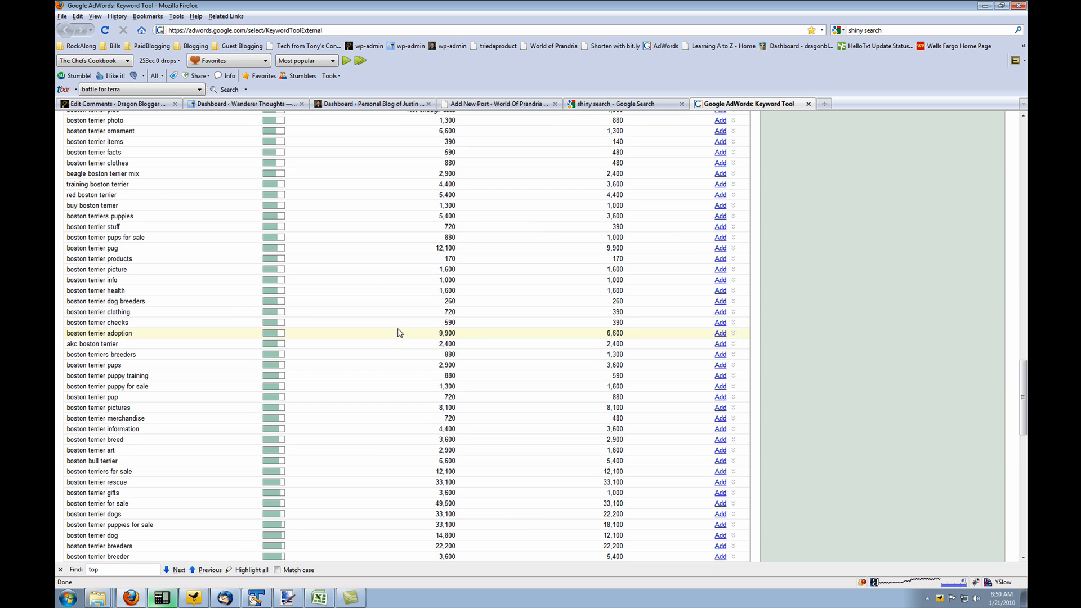
scroll("down", 3)
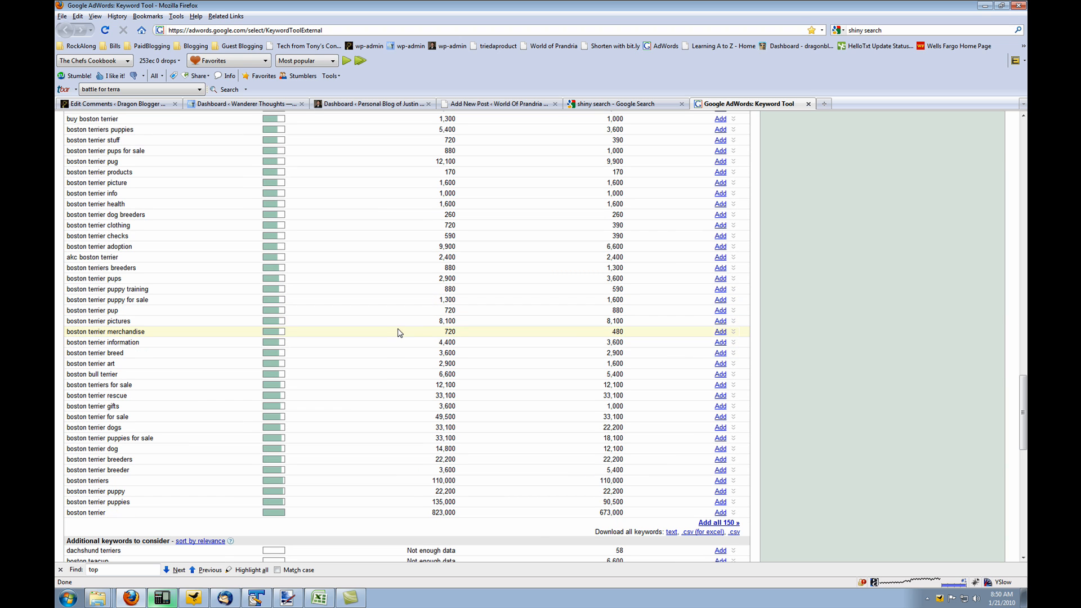
scroll("down", 3)
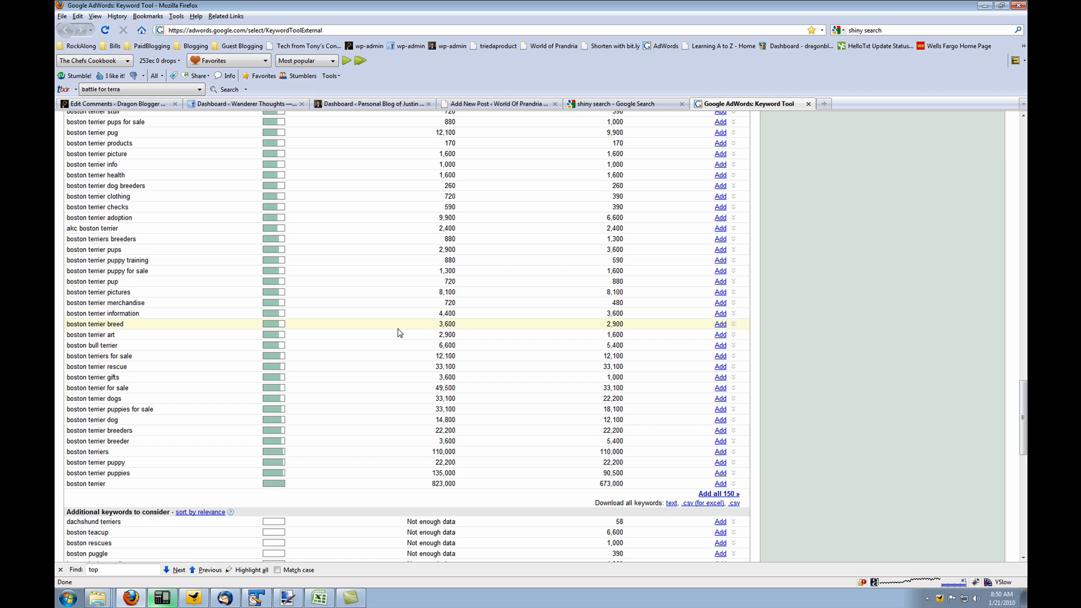
mouse_move(415, 303)
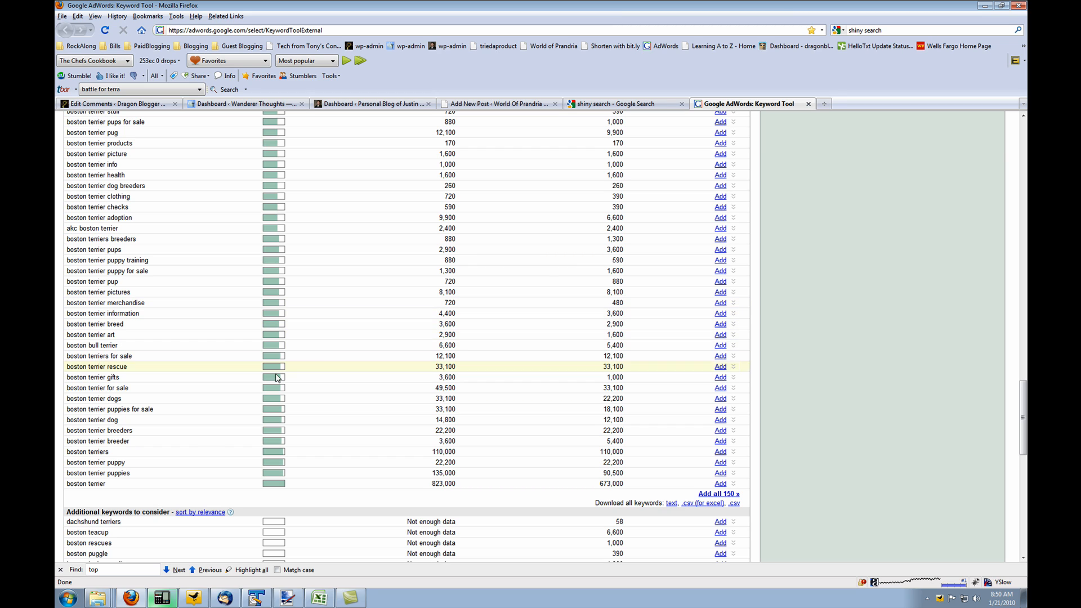
mouse_move(204, 471)
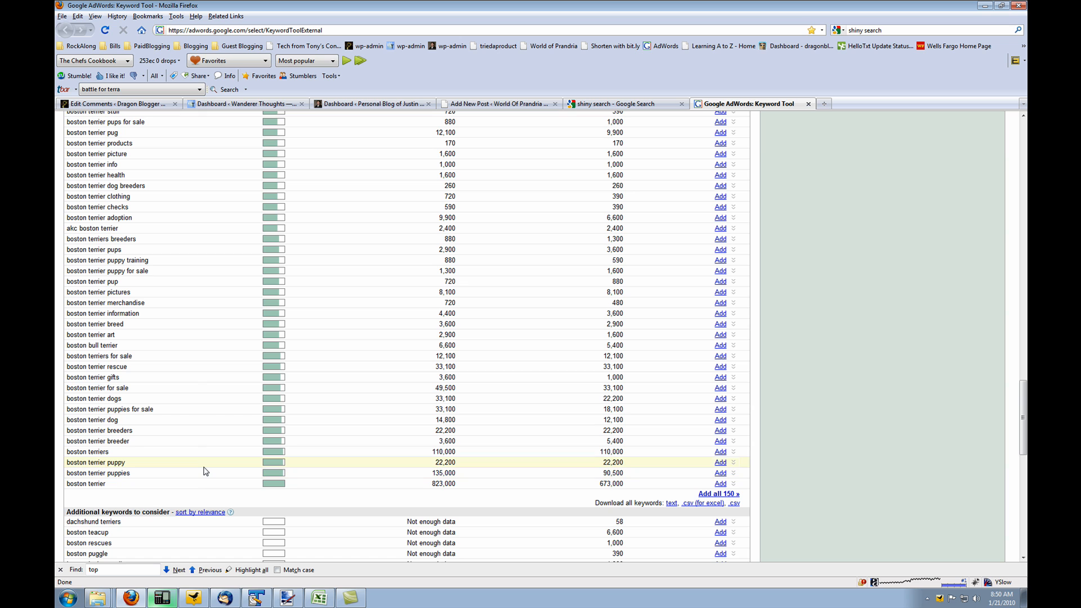
scroll("down", 3)
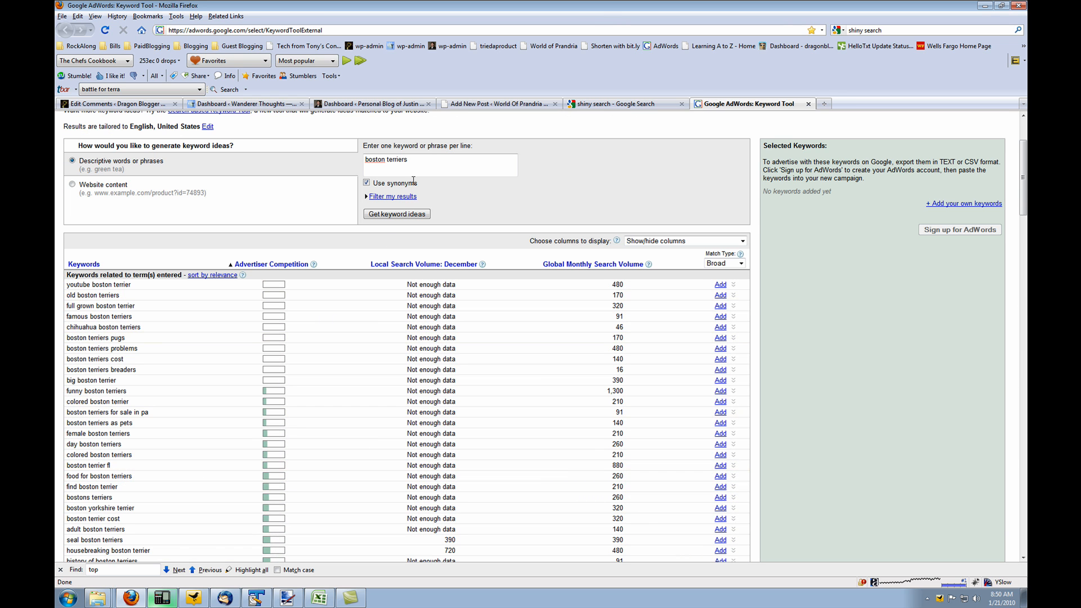
Regenerate keyword ideas for 'Boston Terriers' and scroll the refreshed results.
type("Bost")
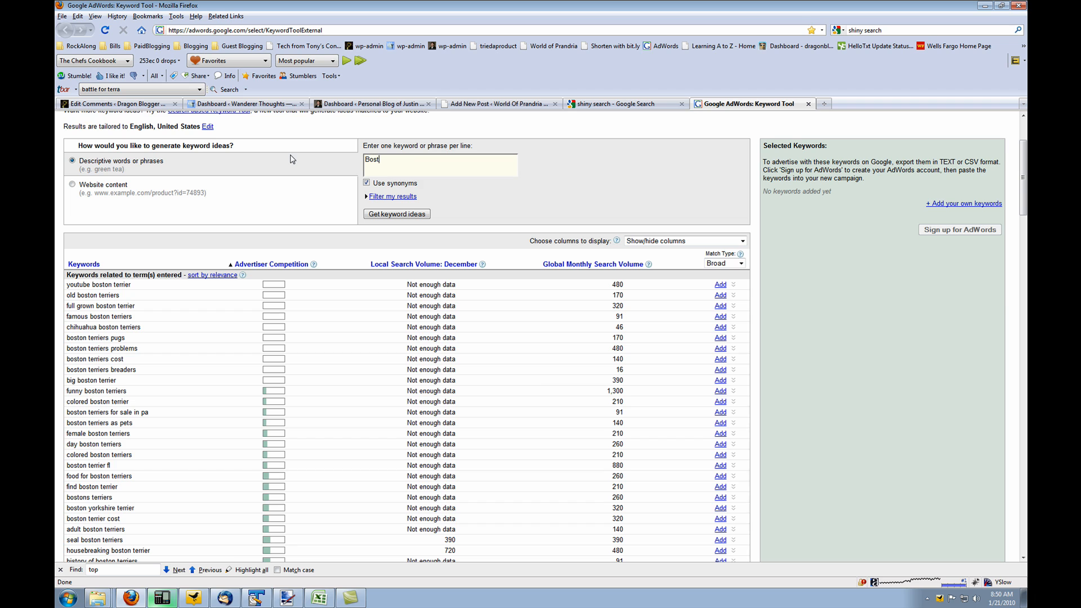
type("Boston Terriers")
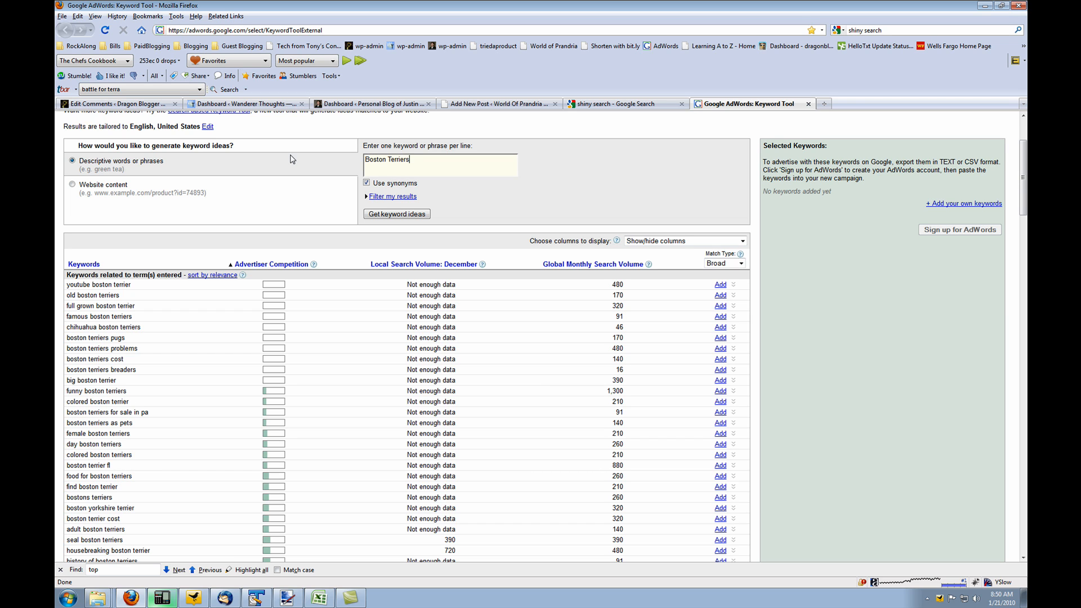
left_click(396, 213)
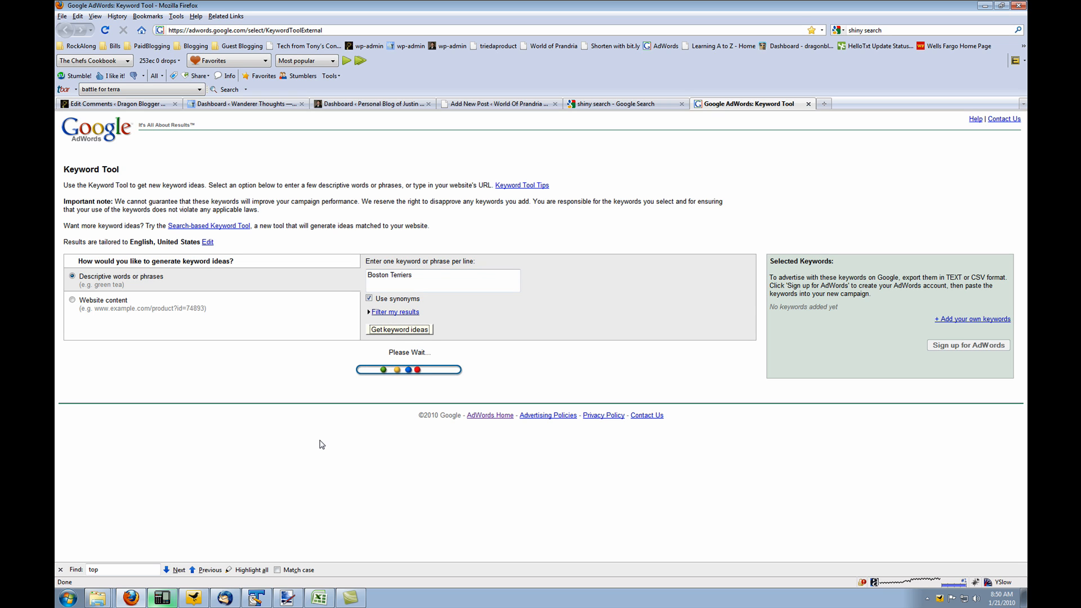
left_click(399, 328)
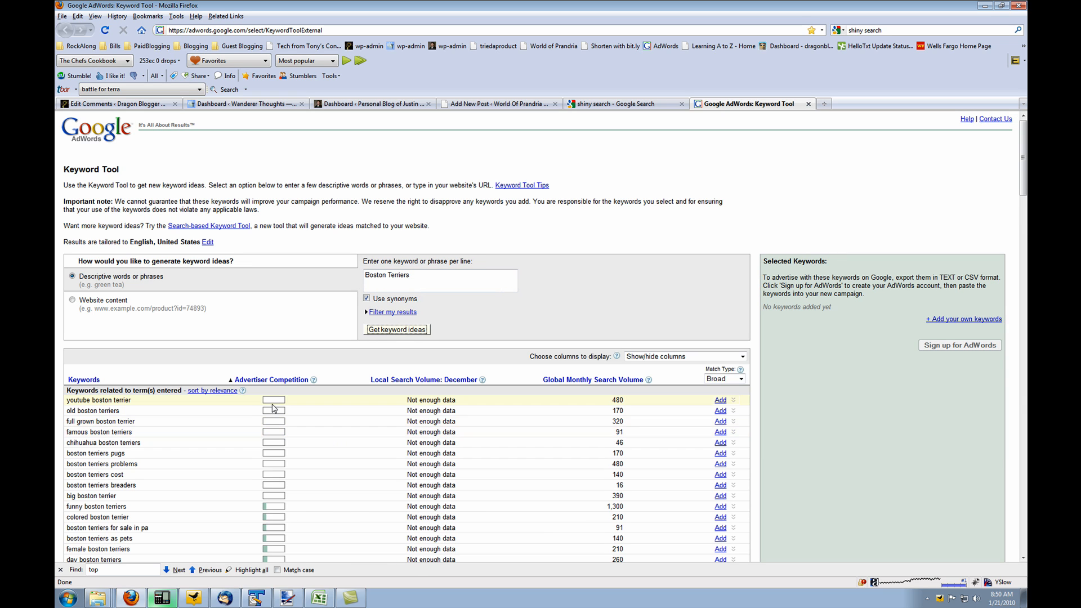
scroll("down", 3)
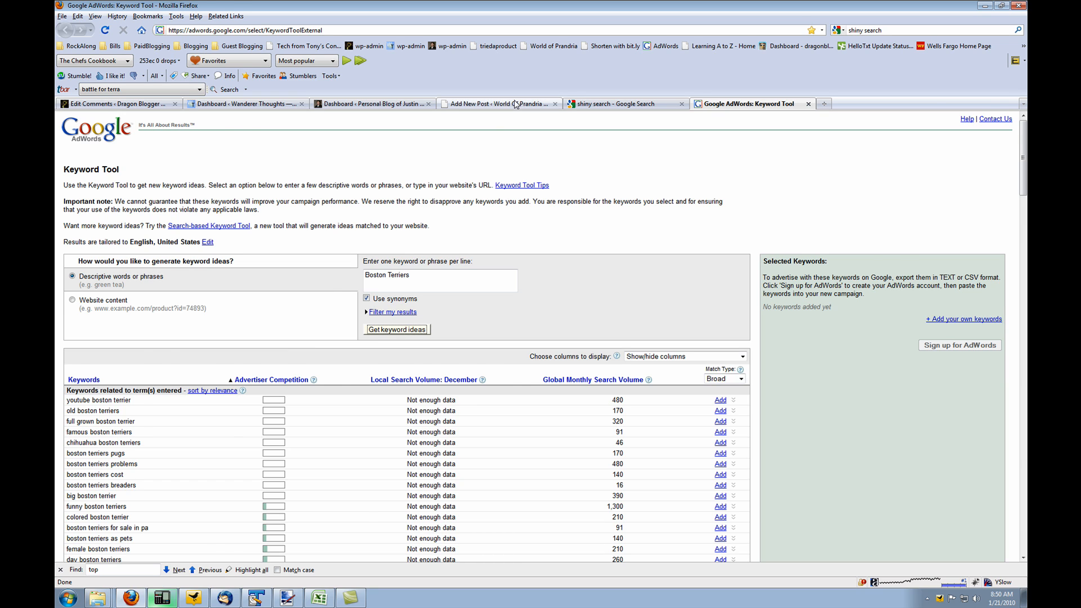
Append 'Boston Terriers,' to the post's SEO Keywords field.
left_click(500, 103)
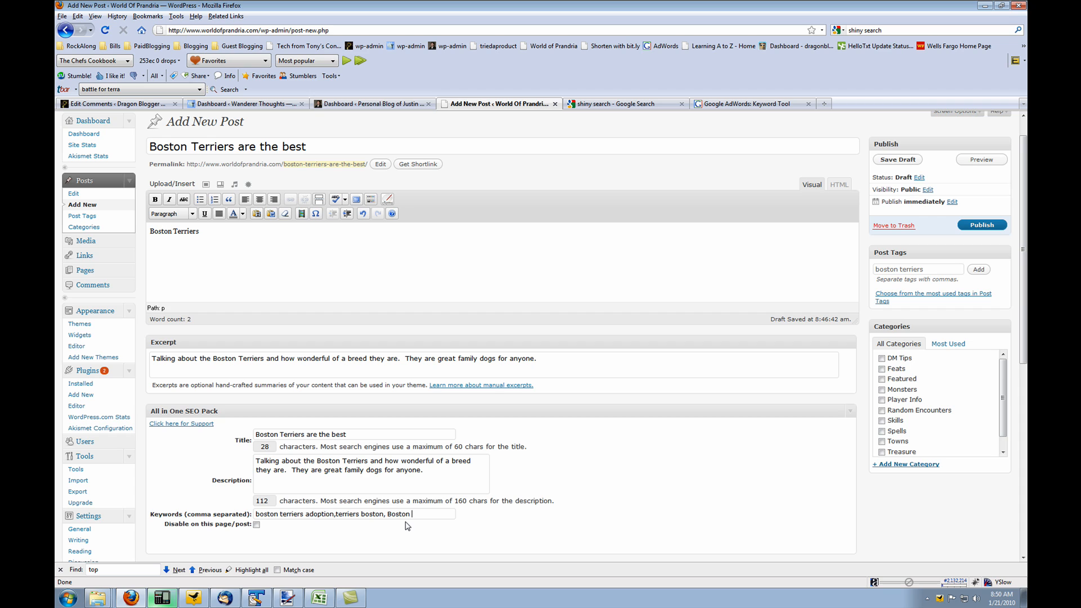
type("Terries")
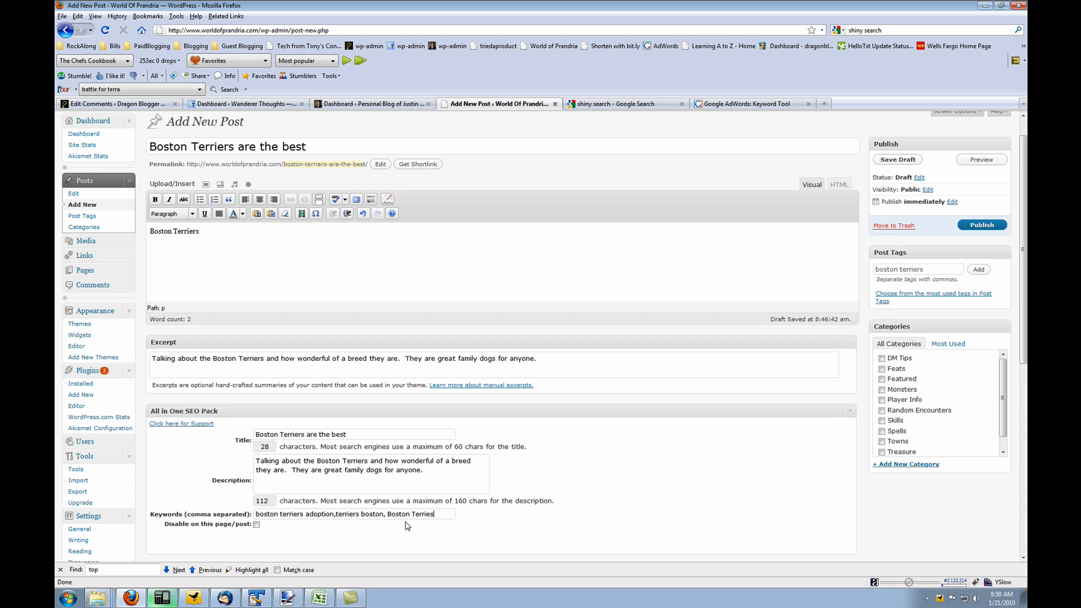
type(",")
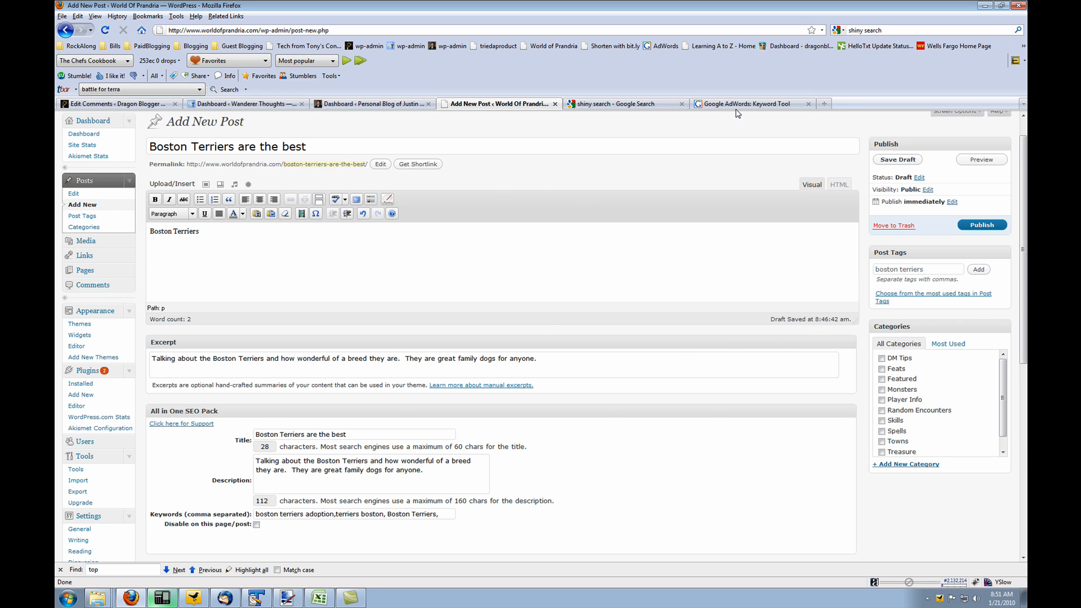
Open Google and start a 'boston terrier' search.
left_click(752, 103)
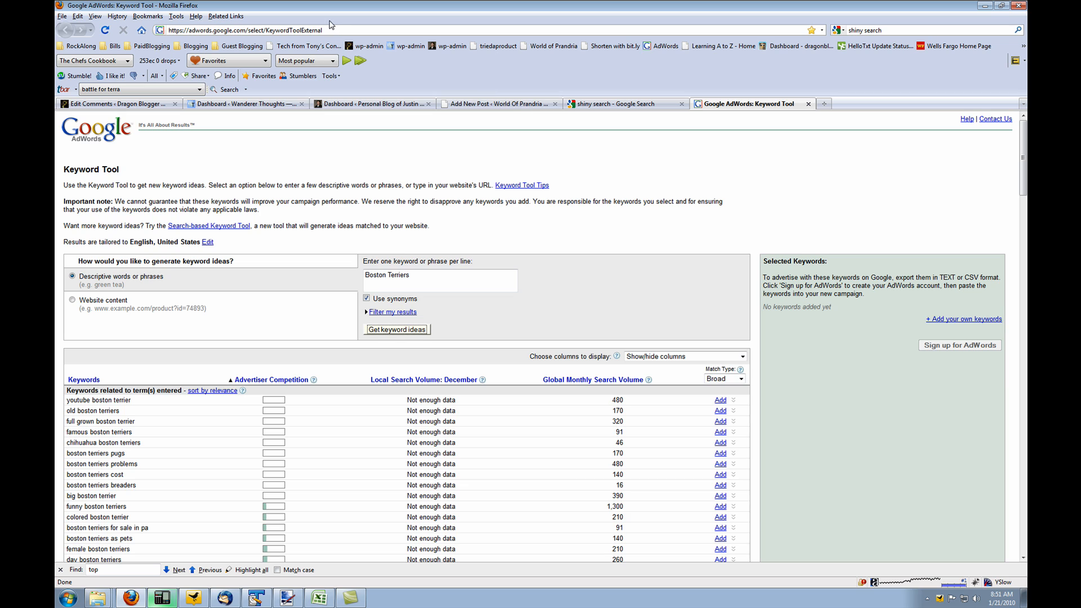
type("googld")
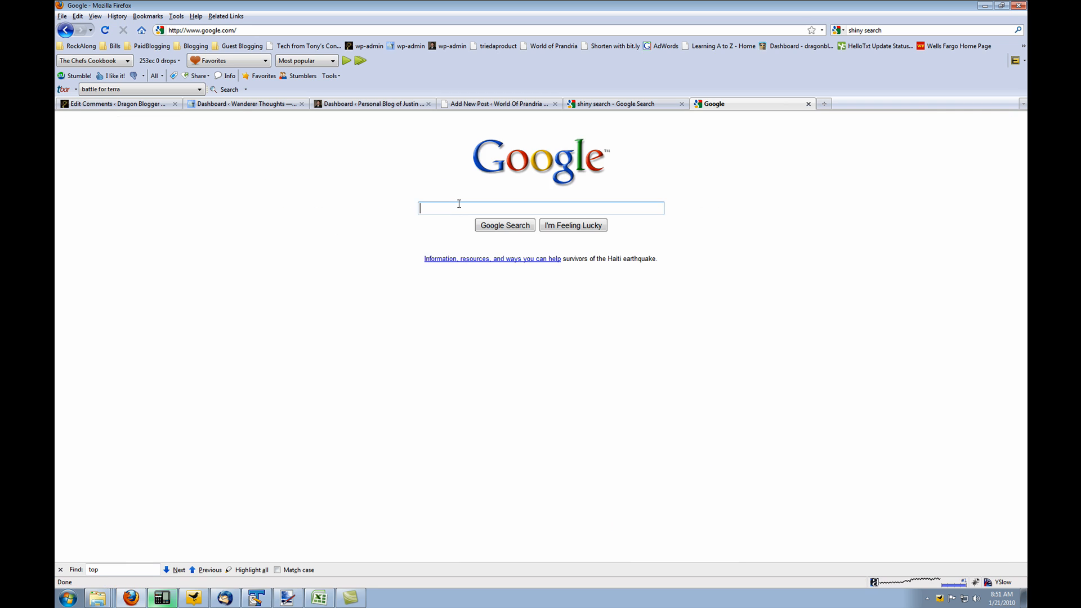
type("boston terrier")
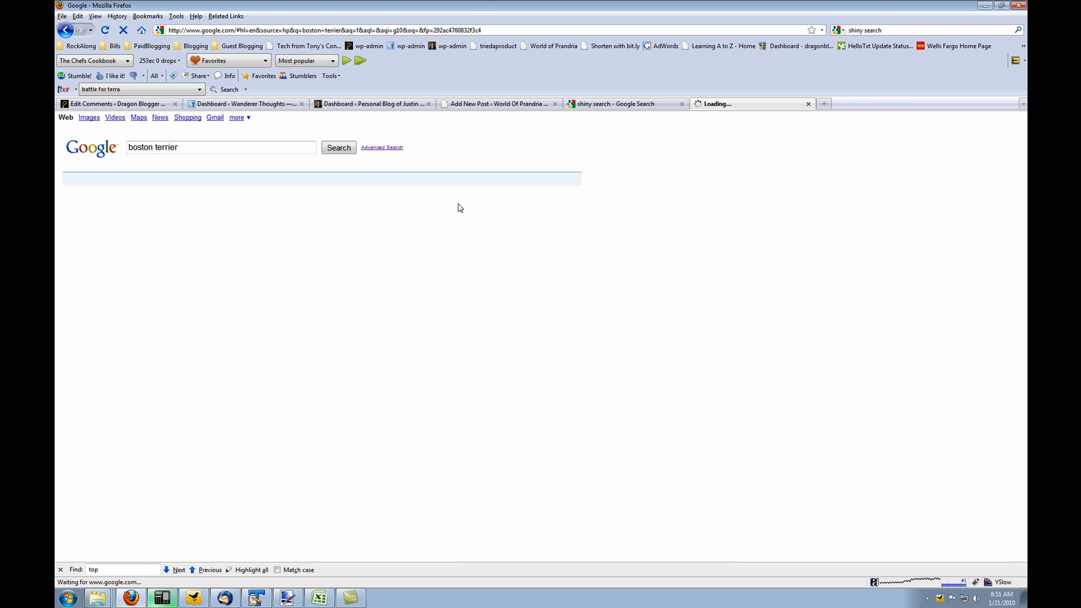
left_click(338, 148)
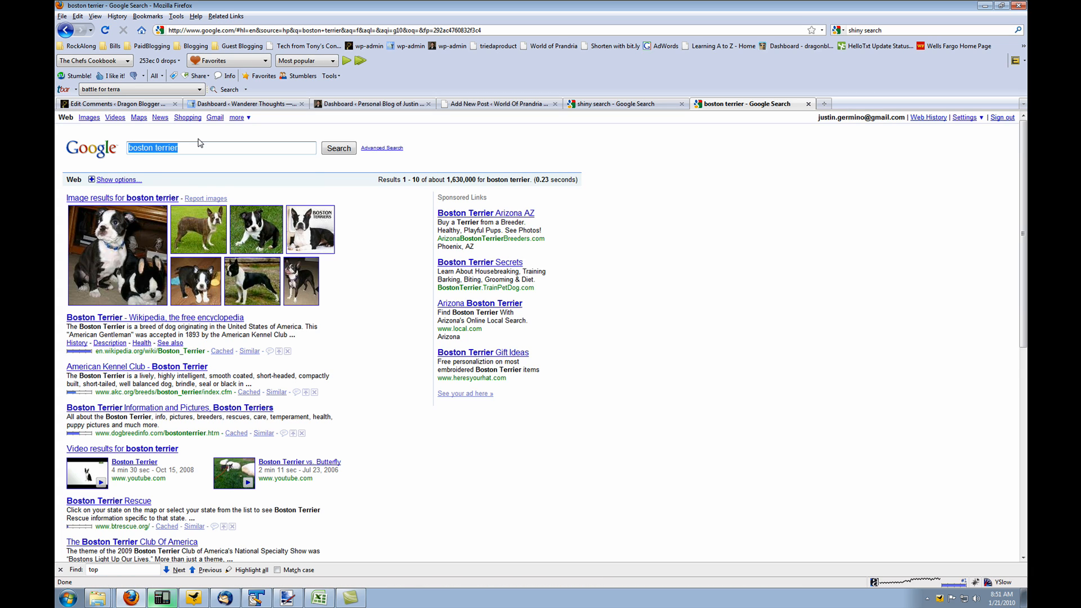
Search 'Boston Terrier' (1,620,000 results), then re-run lowercase 'boston terrier' (1,630,000).
type("Bos")
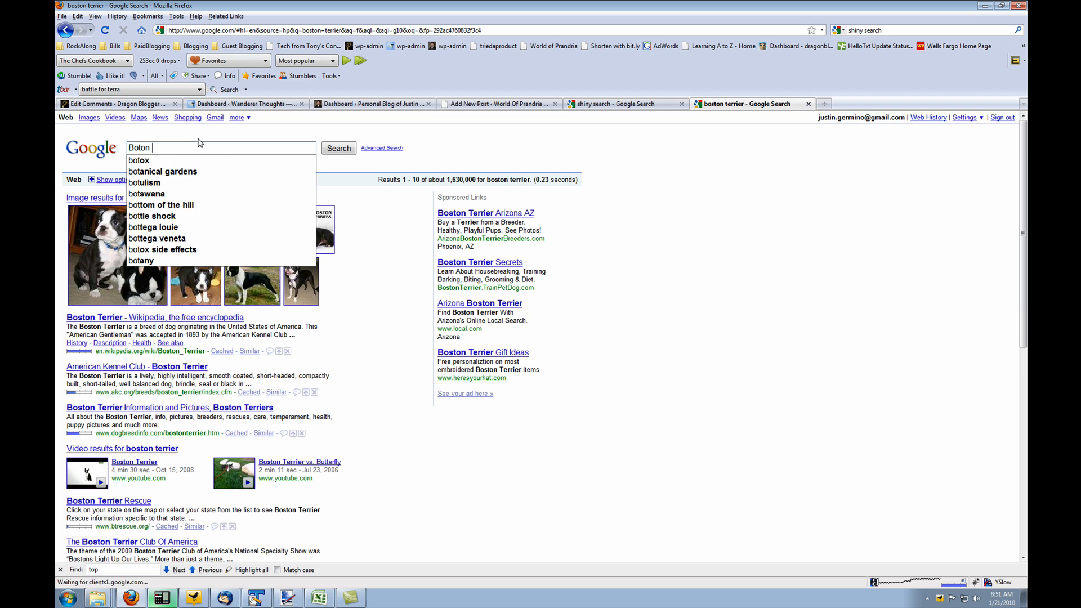
type("Boston Terrier")
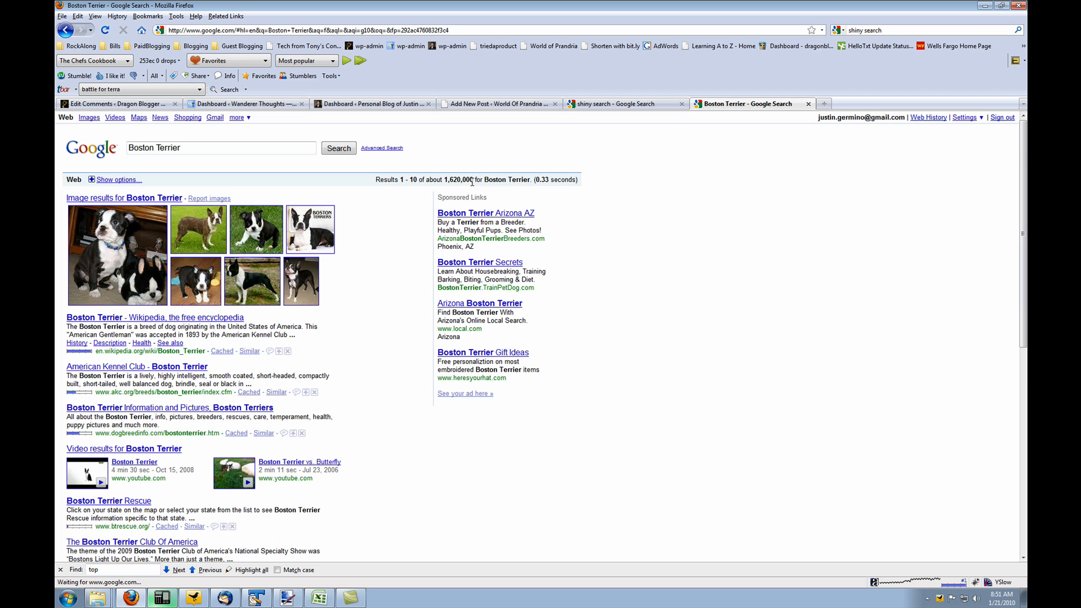
left_click(221, 147)
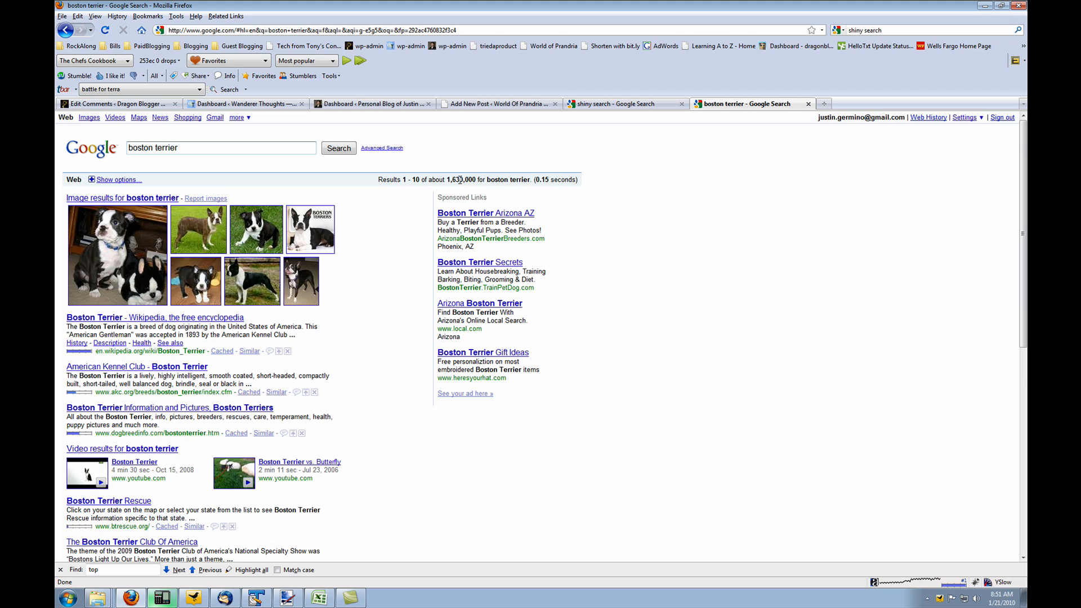
mouse_move(442, 182)
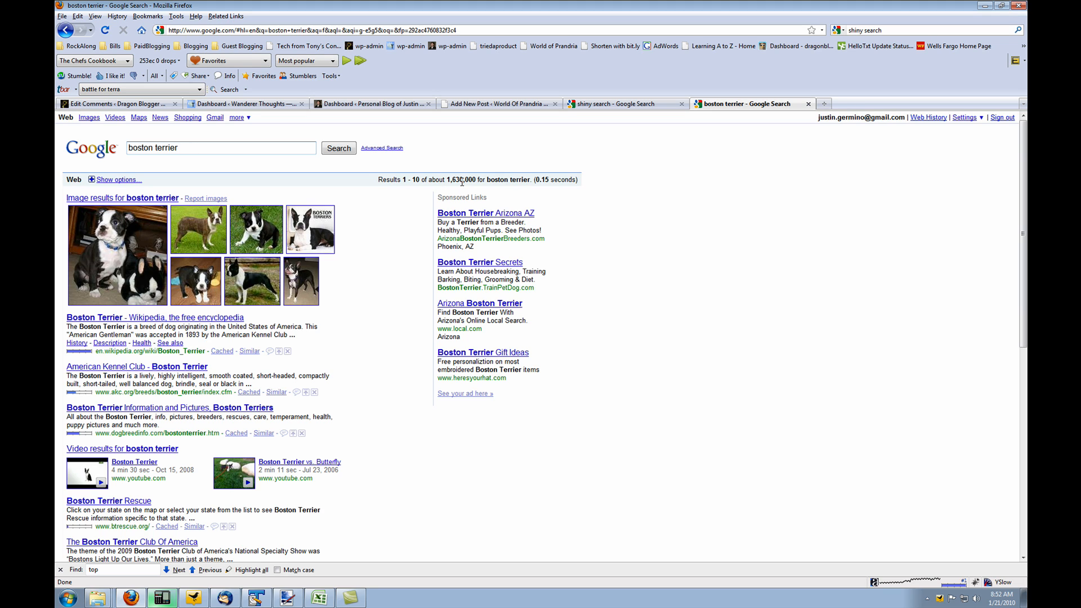
double_click(164, 148)
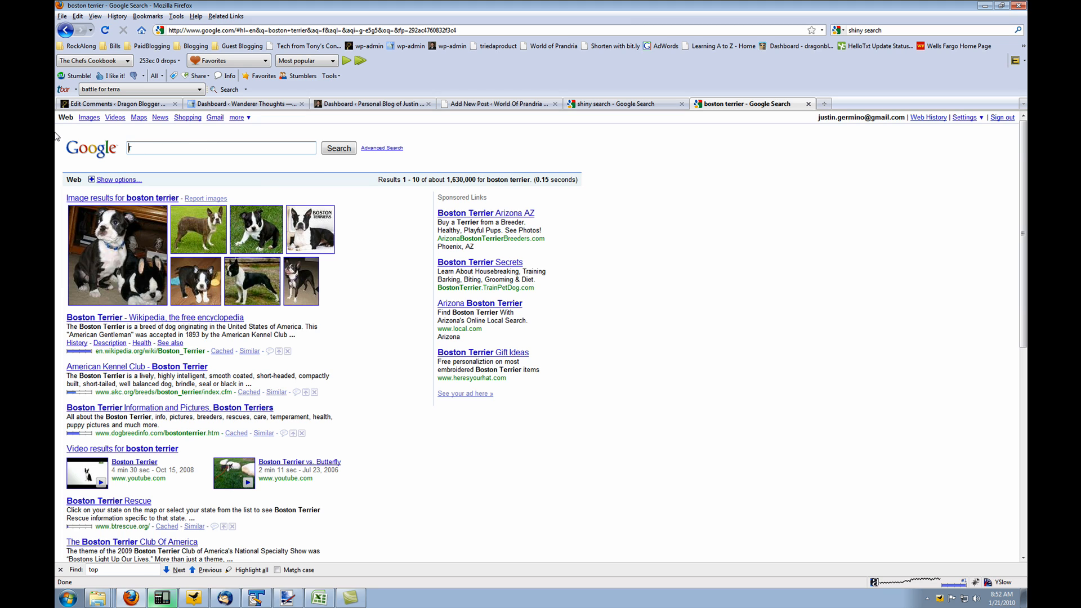
Search 'Terriers Boston' (about 1,300,000) and 'what is boston terrier' (about 1,590,000).
type("Bor")
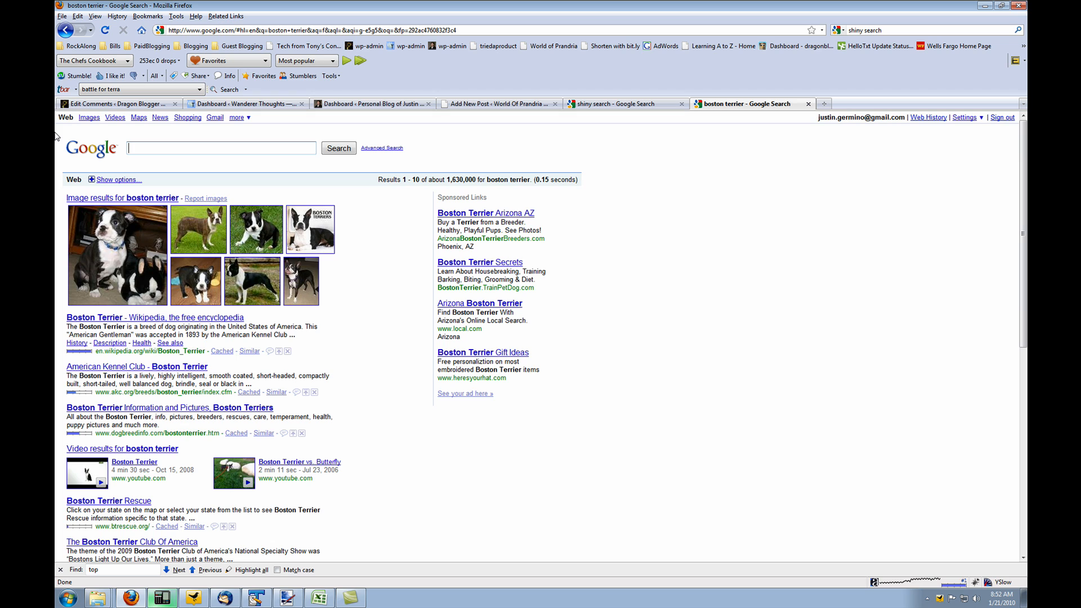
type("Te")
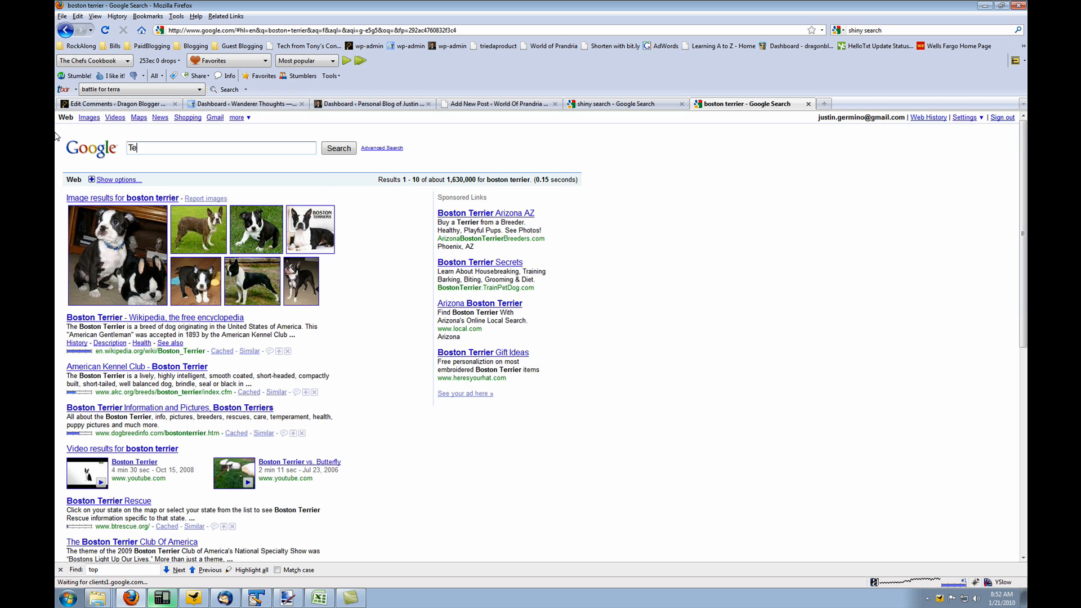
type("Terriers Boston")
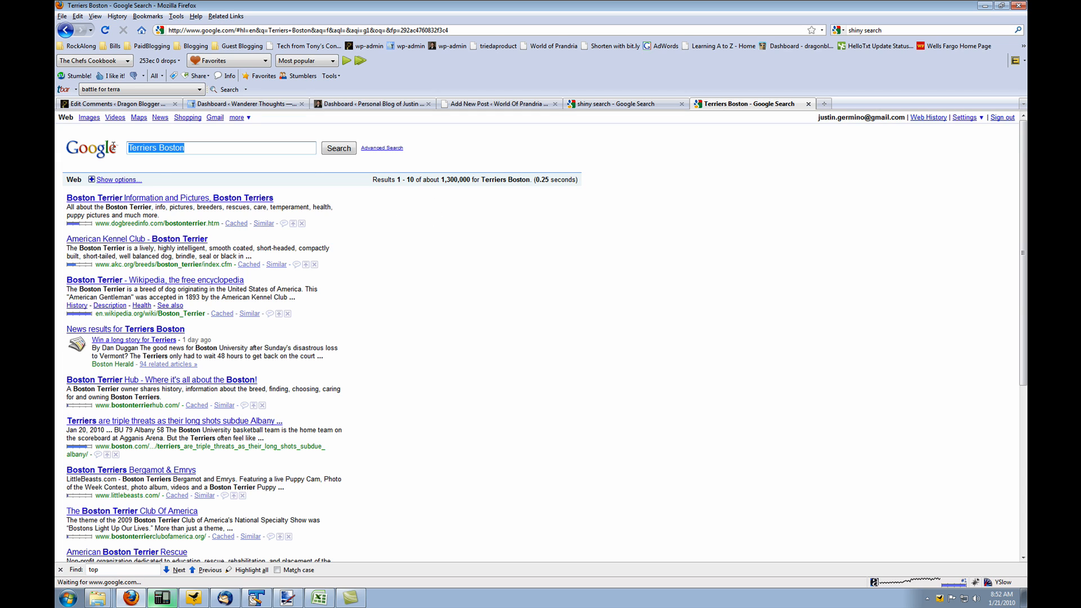
type("terri")
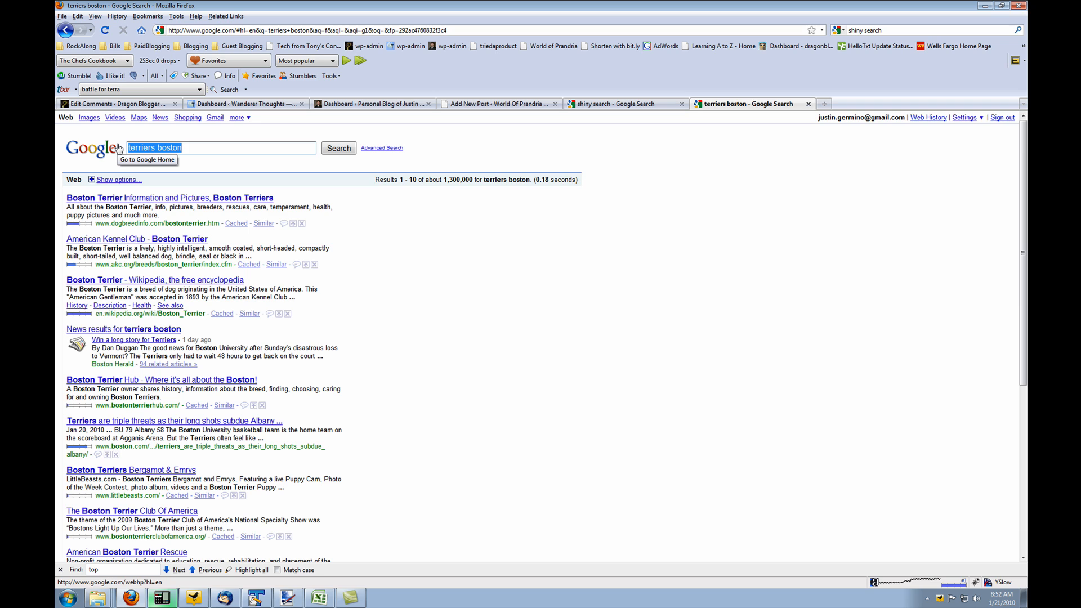
type("what w")
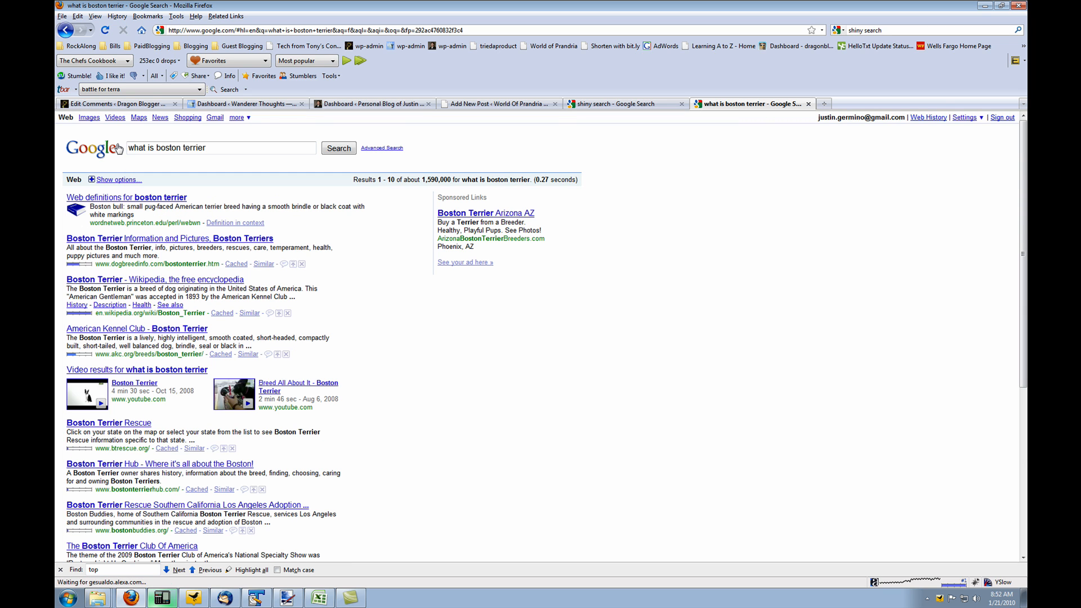
Check the shiny search and 'what is boston terrier' tabs, then return to the WordPress editor.
left_click(614, 104)
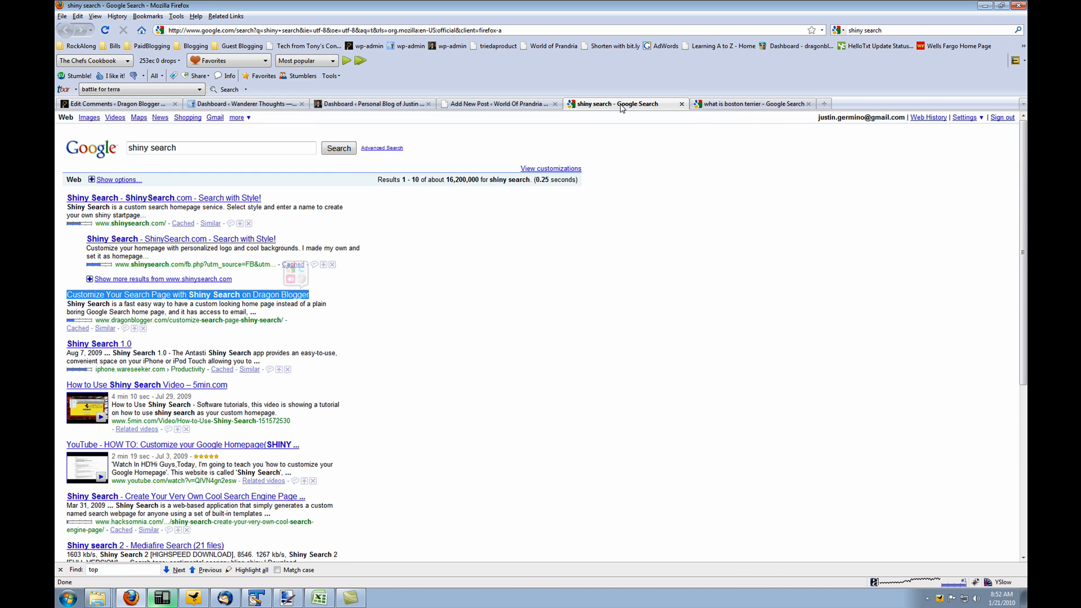
left_click(744, 104)
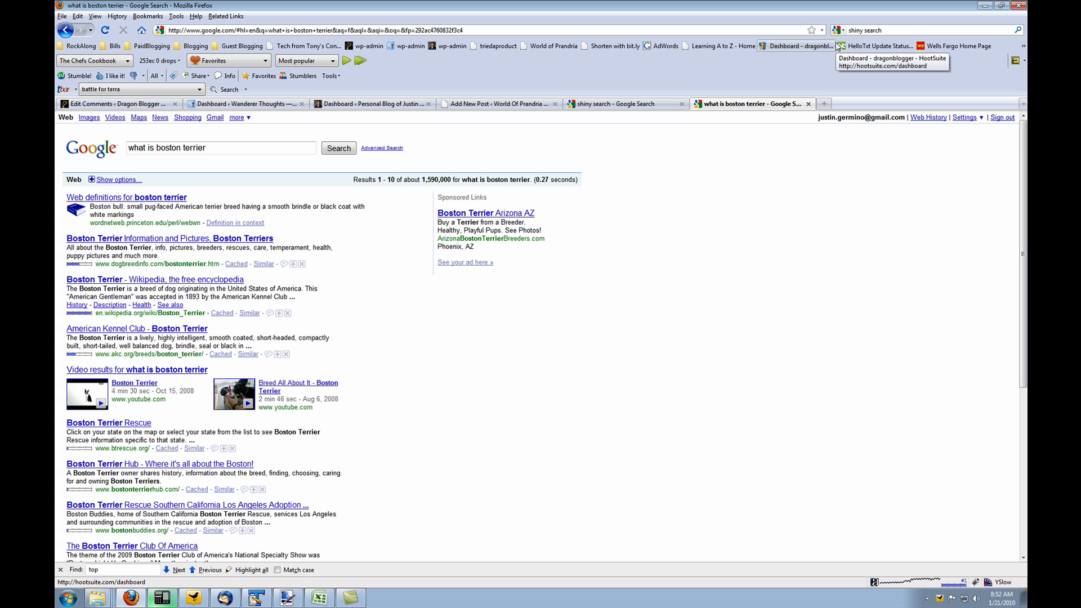
mouse_move(558, 135)
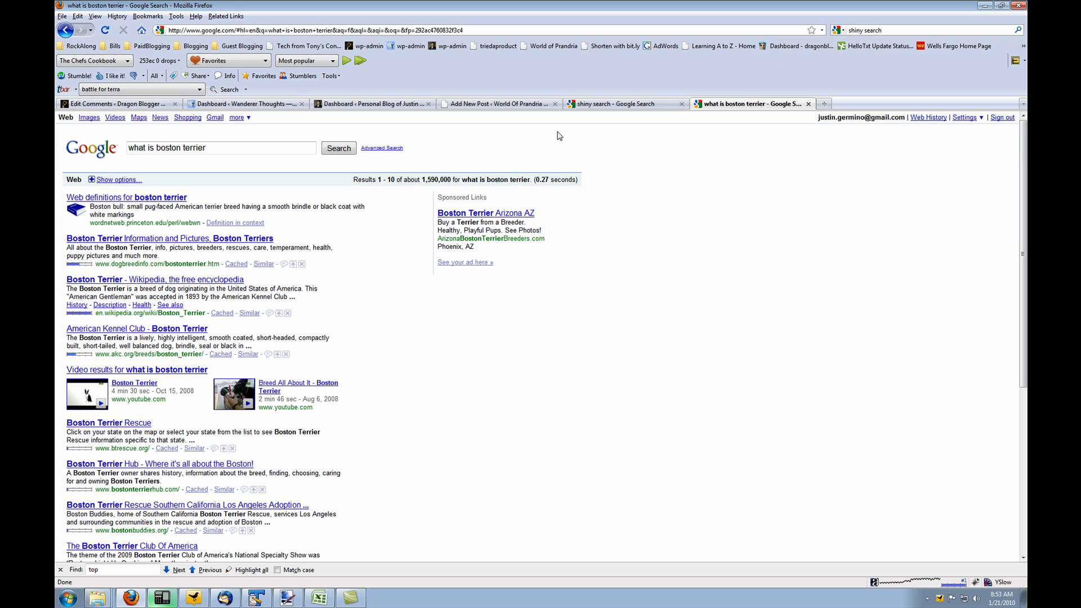
left_click(500, 104)
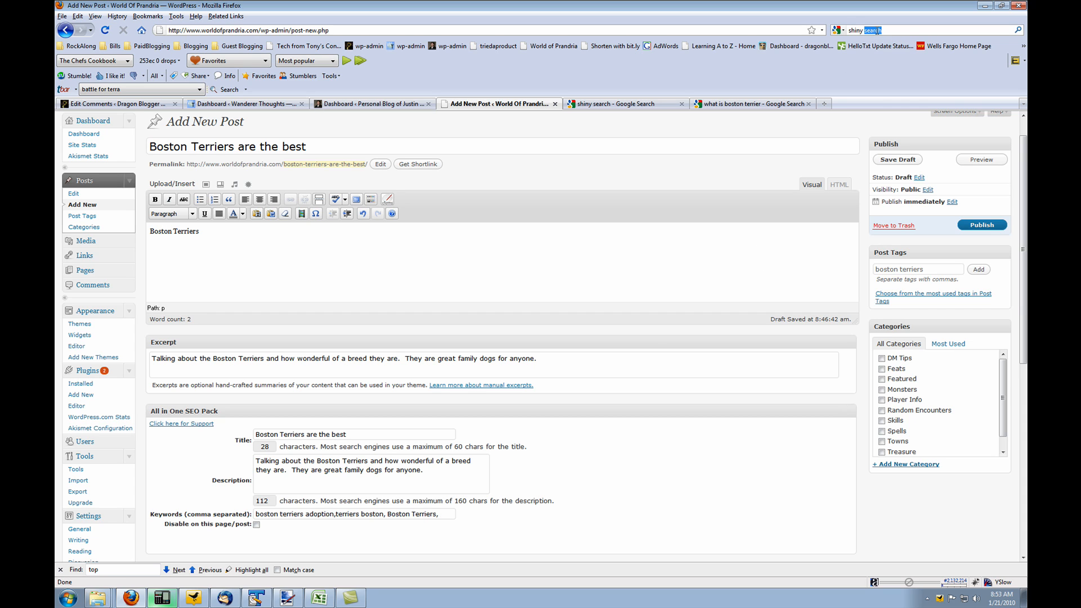
mouse_move(430, 602)
type(" boston terr")
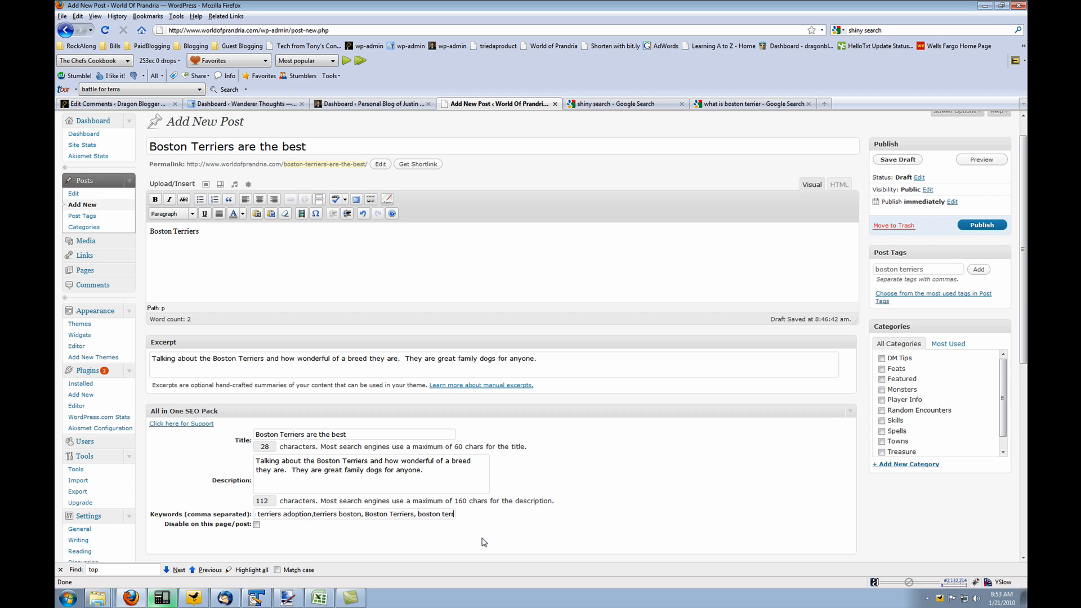
Add 'boston terriers as pets, what are boston terriers, why choose boston terrier' to the SEO keywords.
type("as pets,")
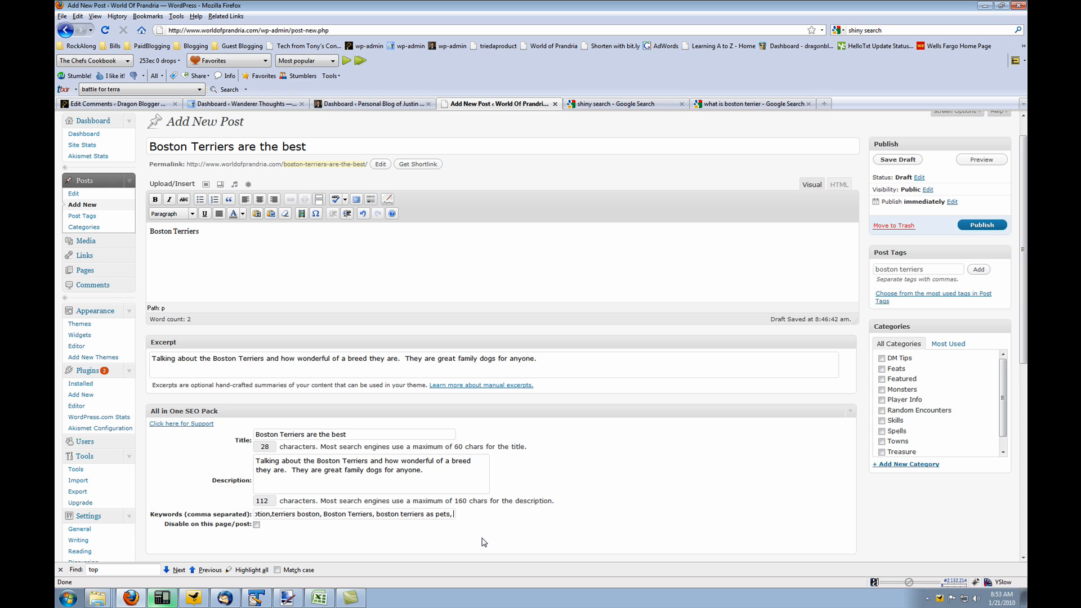
type("what are boston terriers, why choose boston terrier")
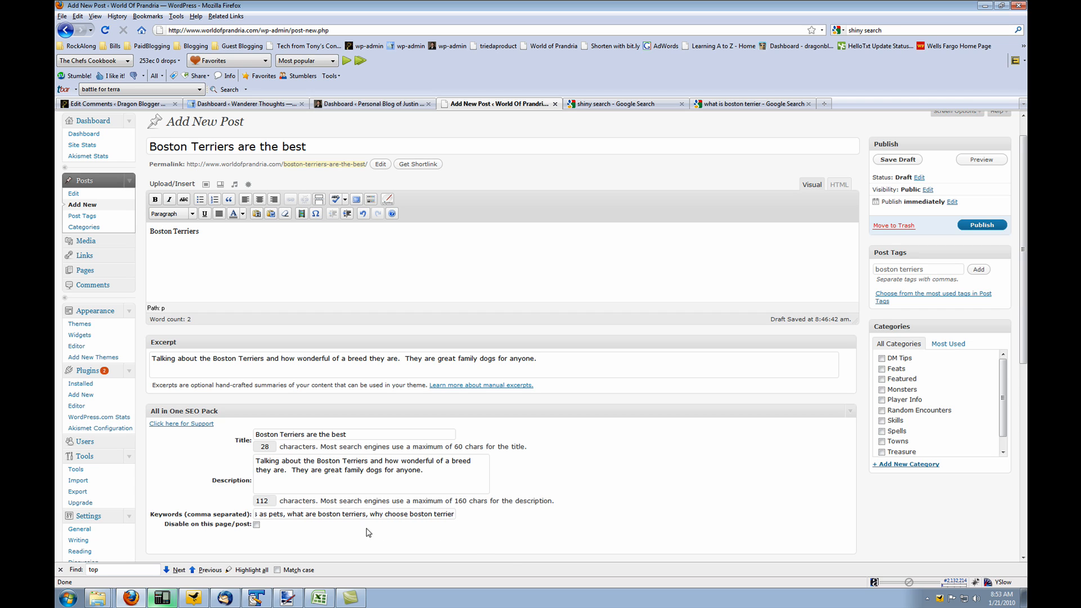
mouse_move(510, 563)
type(",")
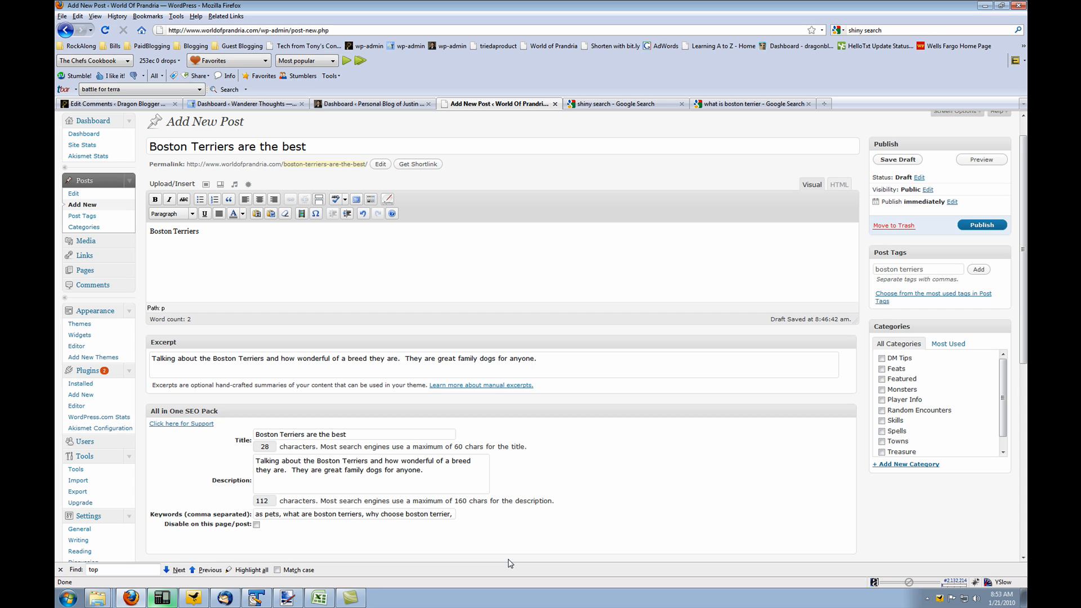
left_click(454, 513)
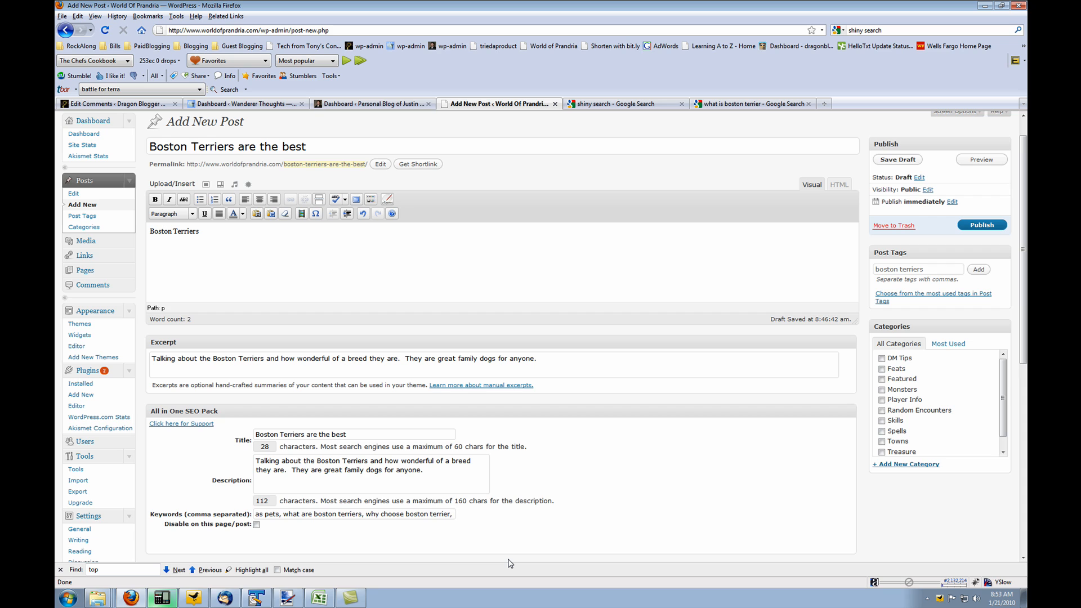
left_click(353, 514)
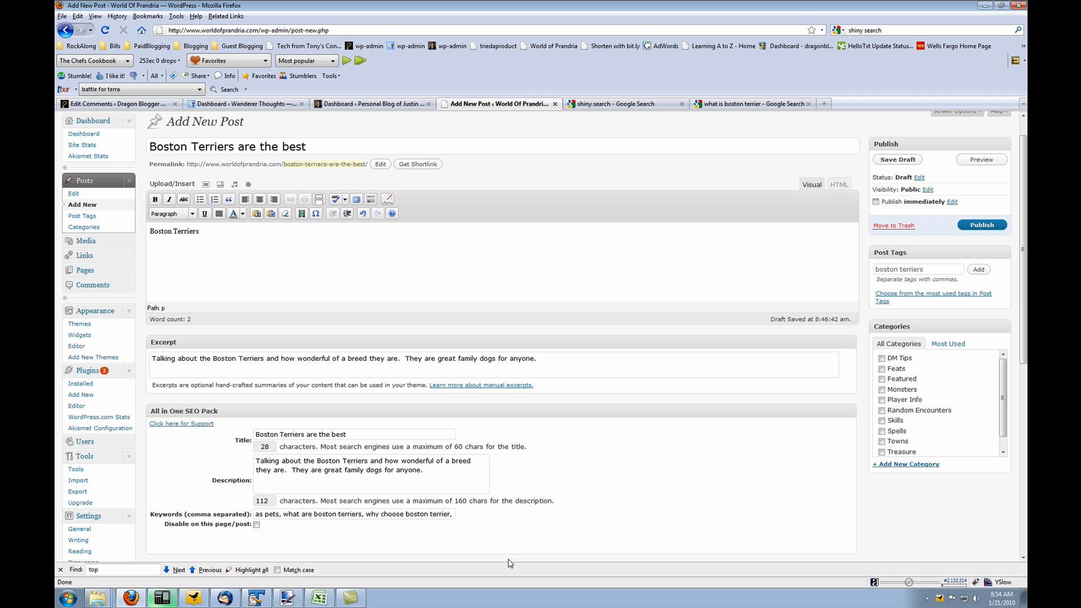
mouse_move(780, 129)
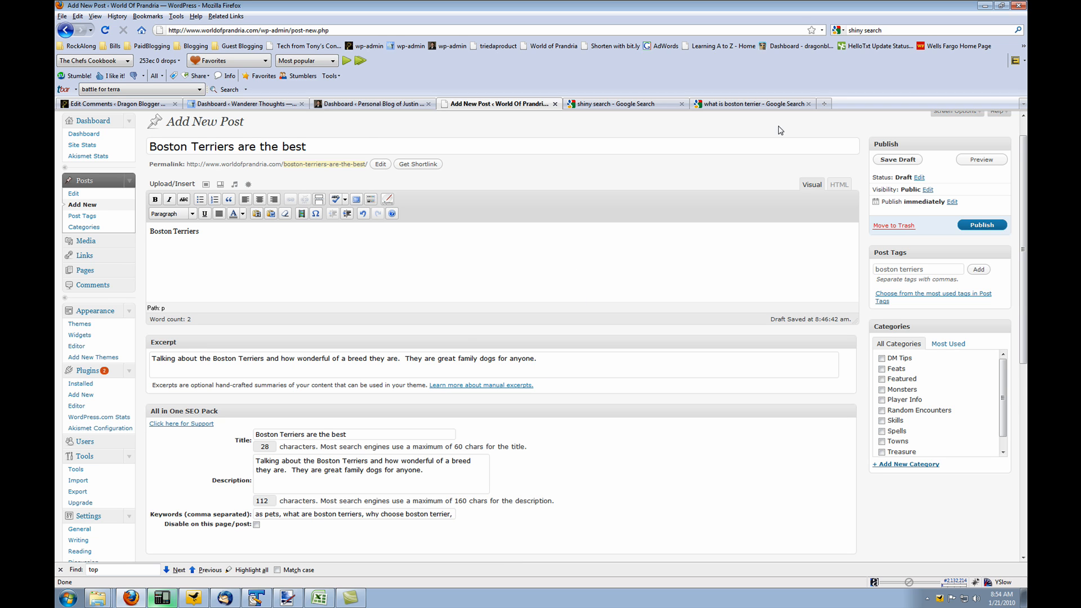
Return to 'what is boston terrier' results, open the dogbreedinfo.com page, and dismiss its copyright alert.
left_click(751, 103)
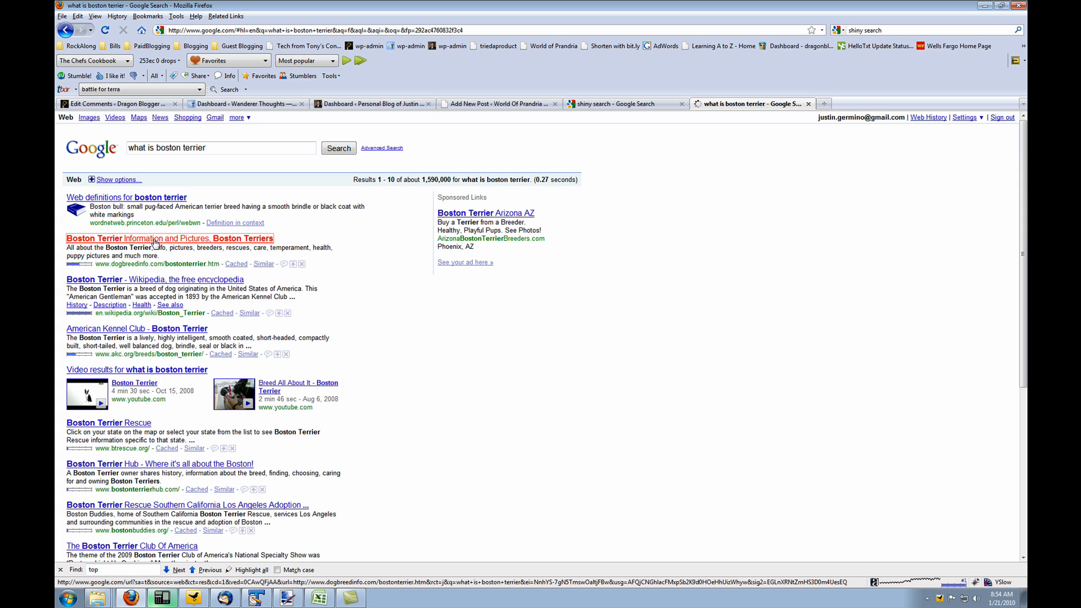
left_click(168, 238)
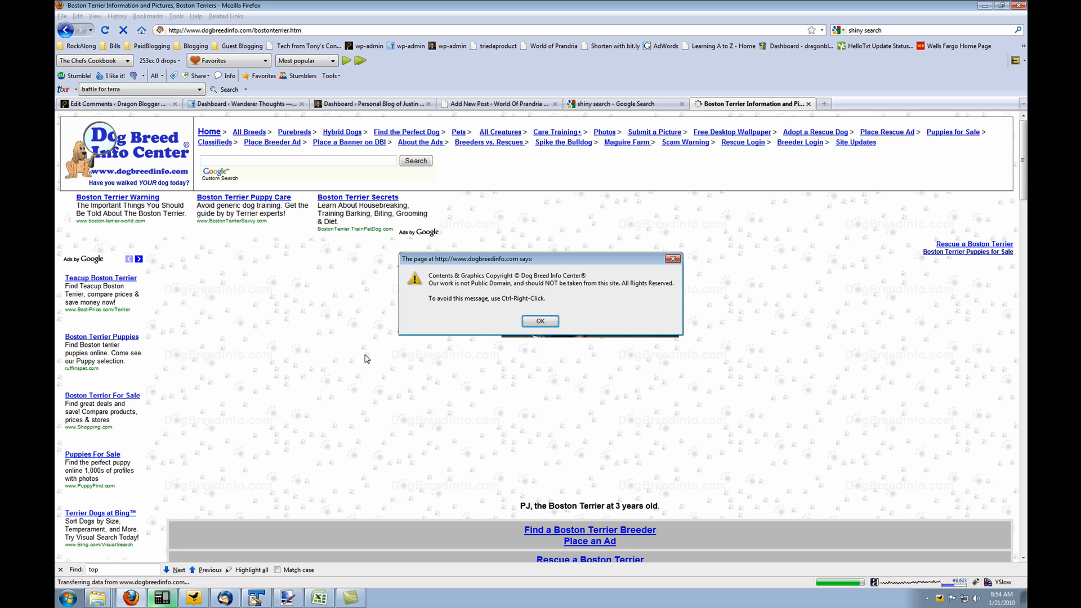
left_click(539, 320)
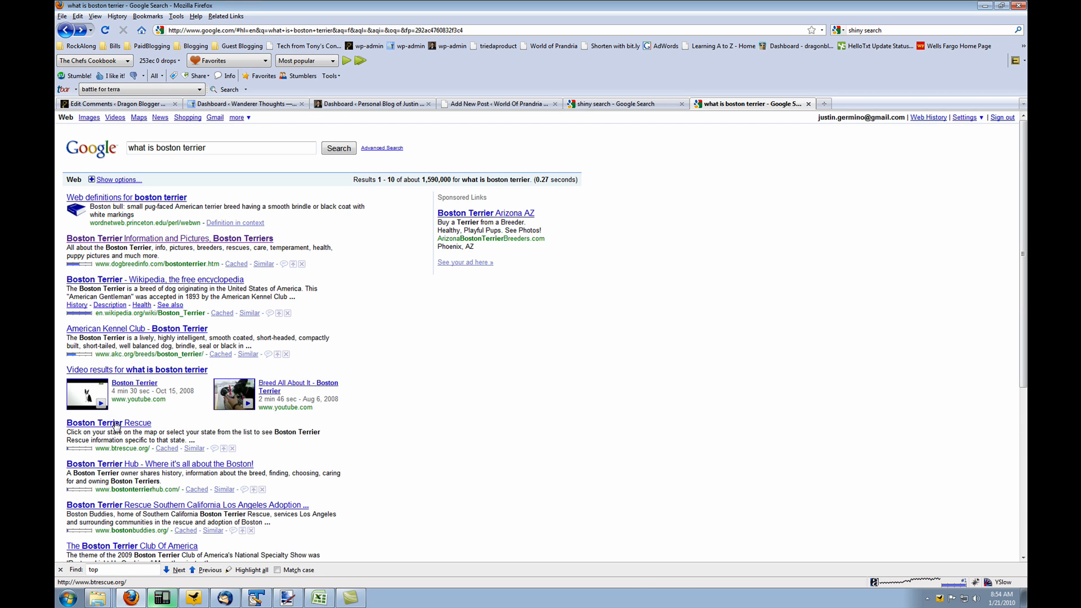
Open the Boston Terrier Rescue result and view its page source.
left_click(107, 422)
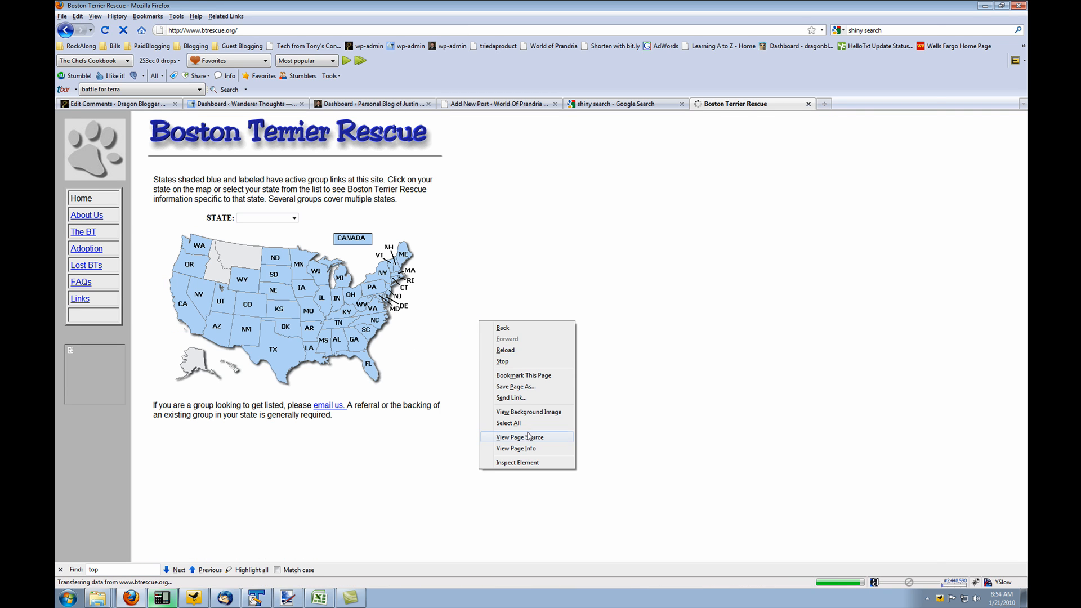
left_click(517, 436)
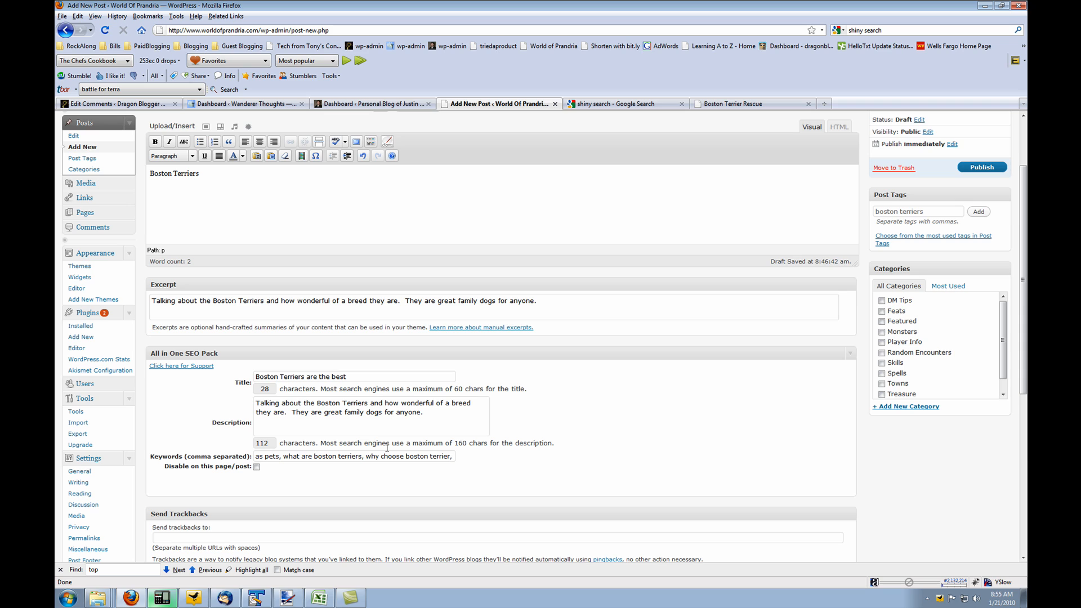
left_click(452, 455)
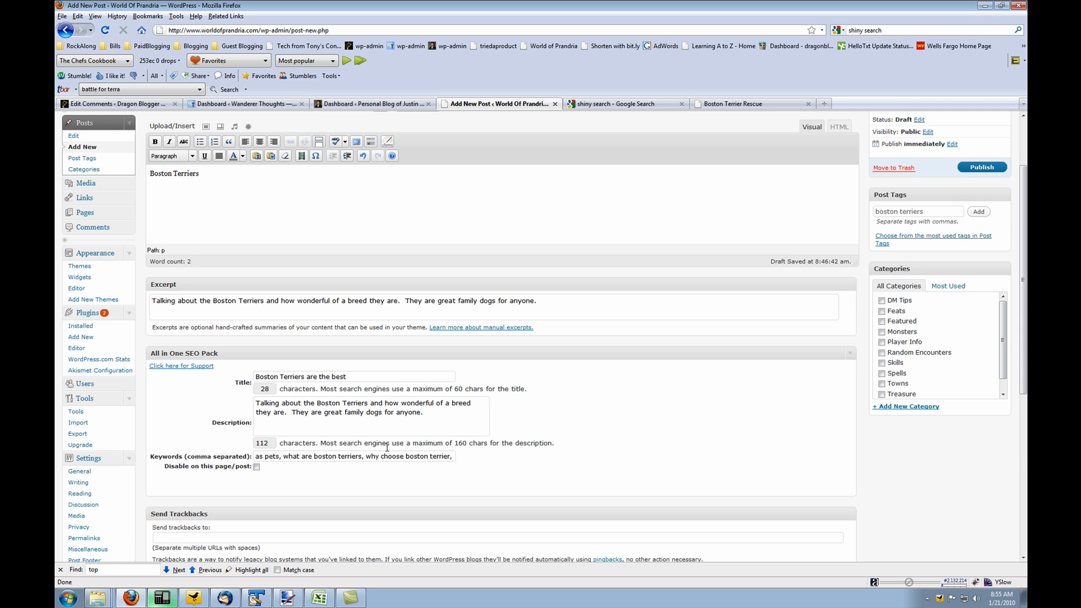
left_click(452, 455)
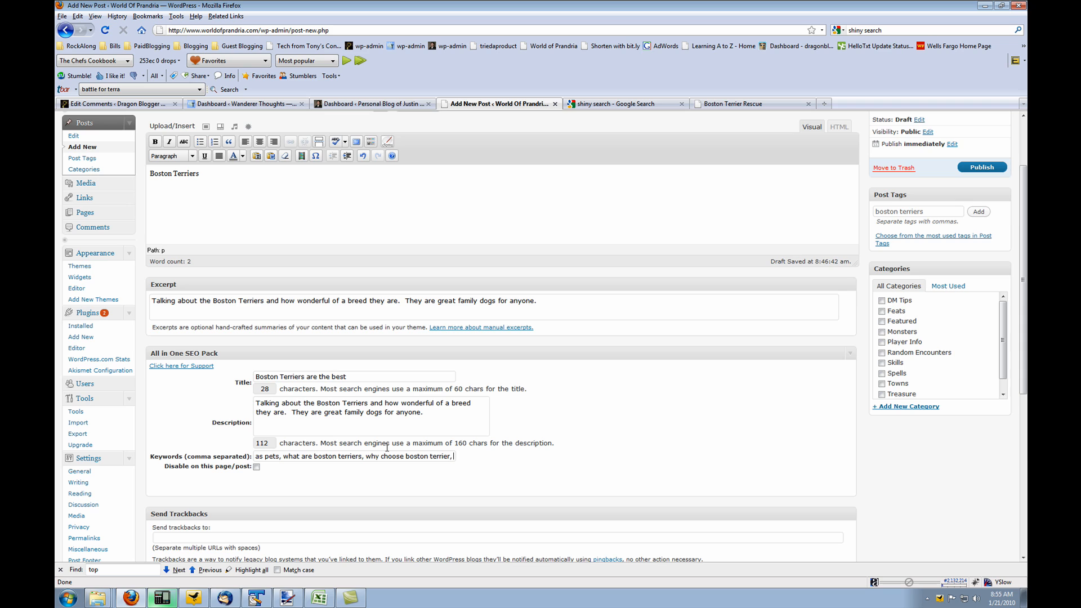